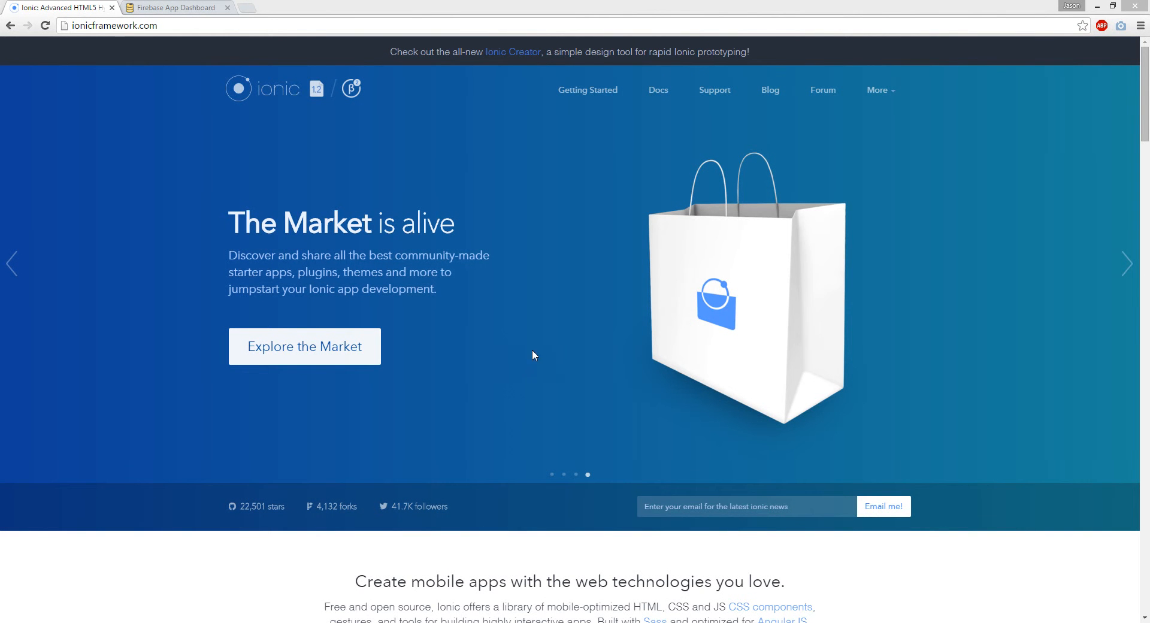
mouse_move(647, 199)
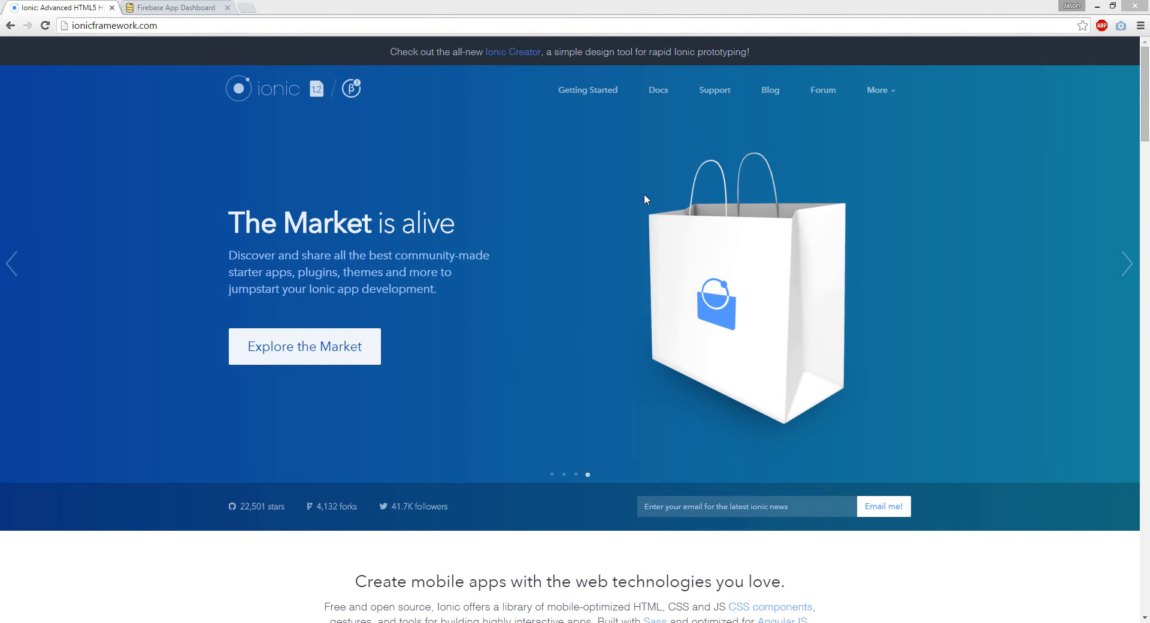
mouse_move(647, 200)
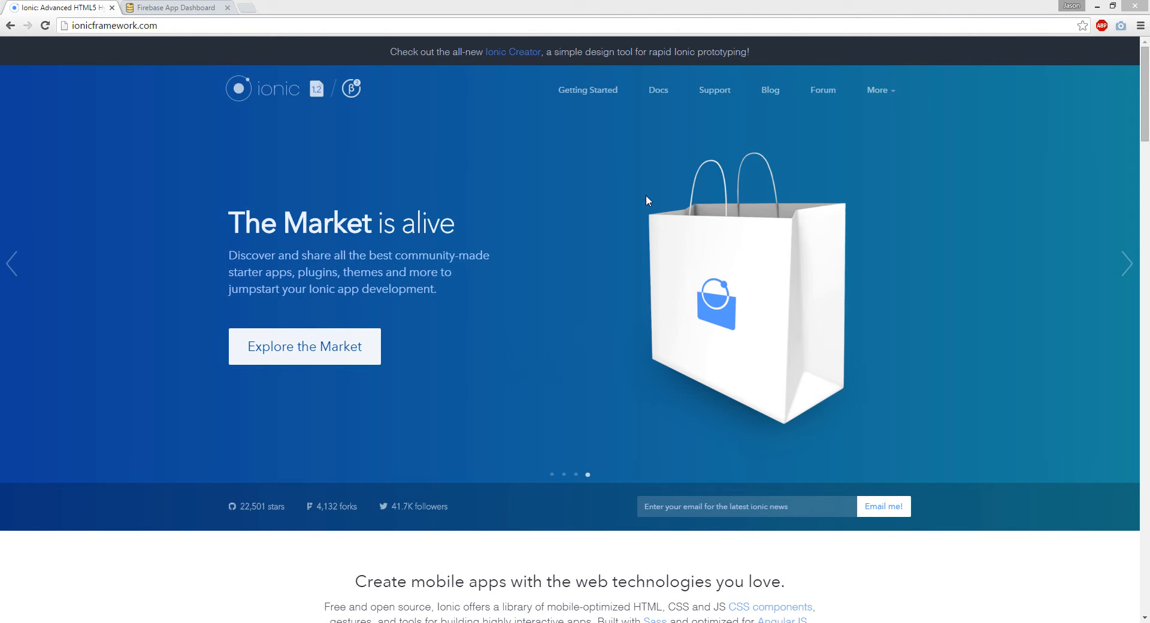
mouse_move(557, 166)
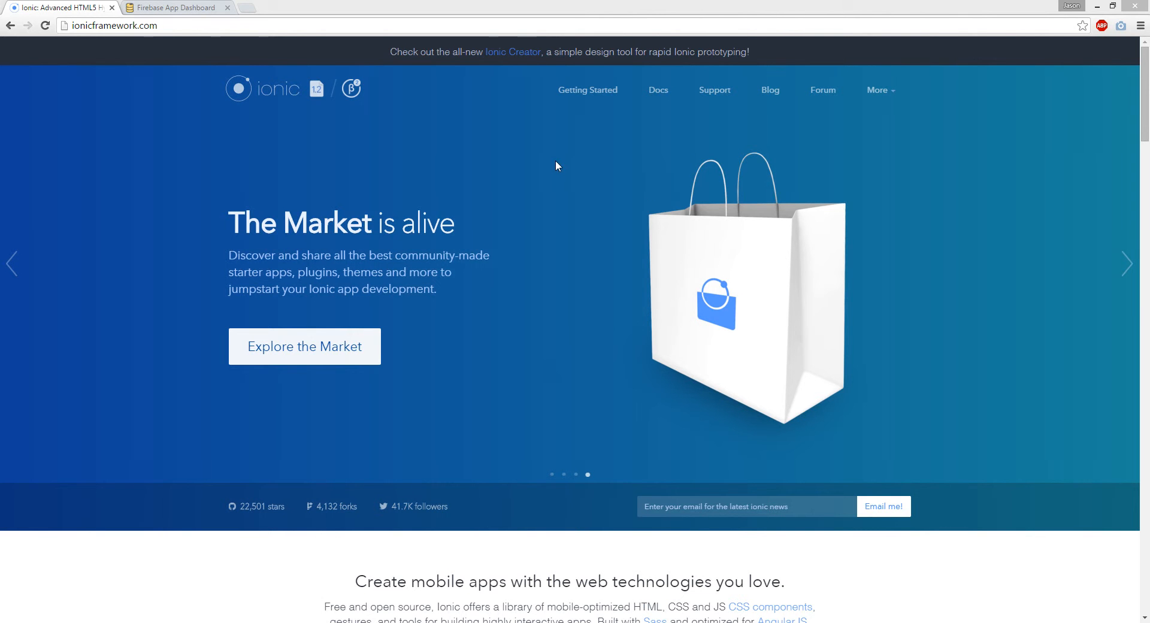
Step: Open the Getting Started with Ionic guide and scroll down through it
left_click(588, 90)
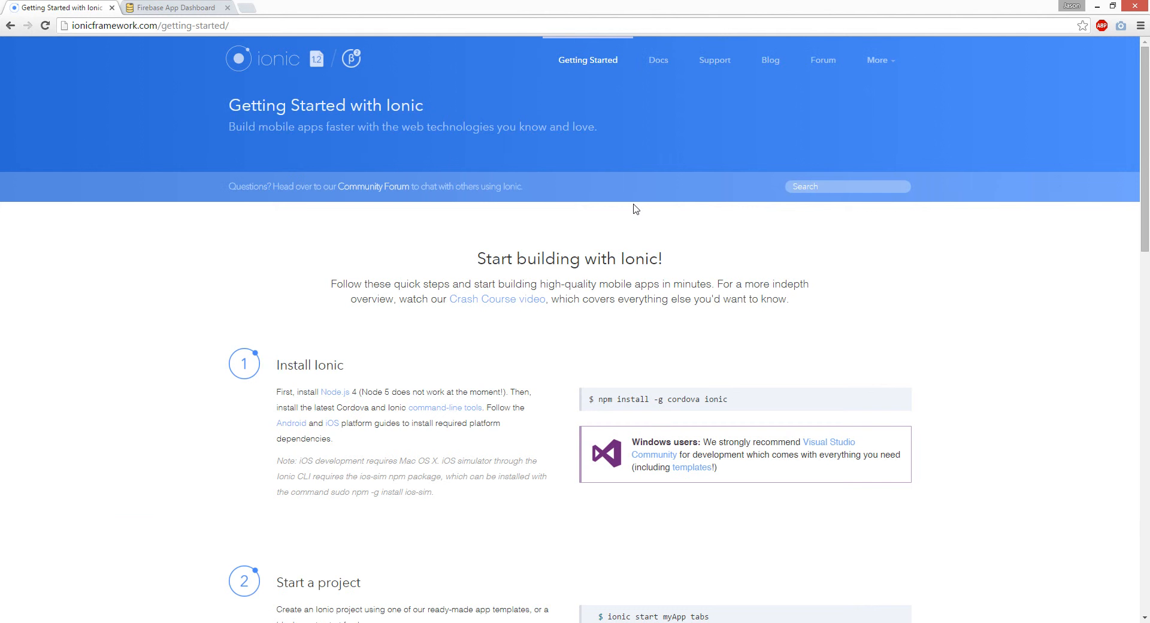
scroll("down", 3)
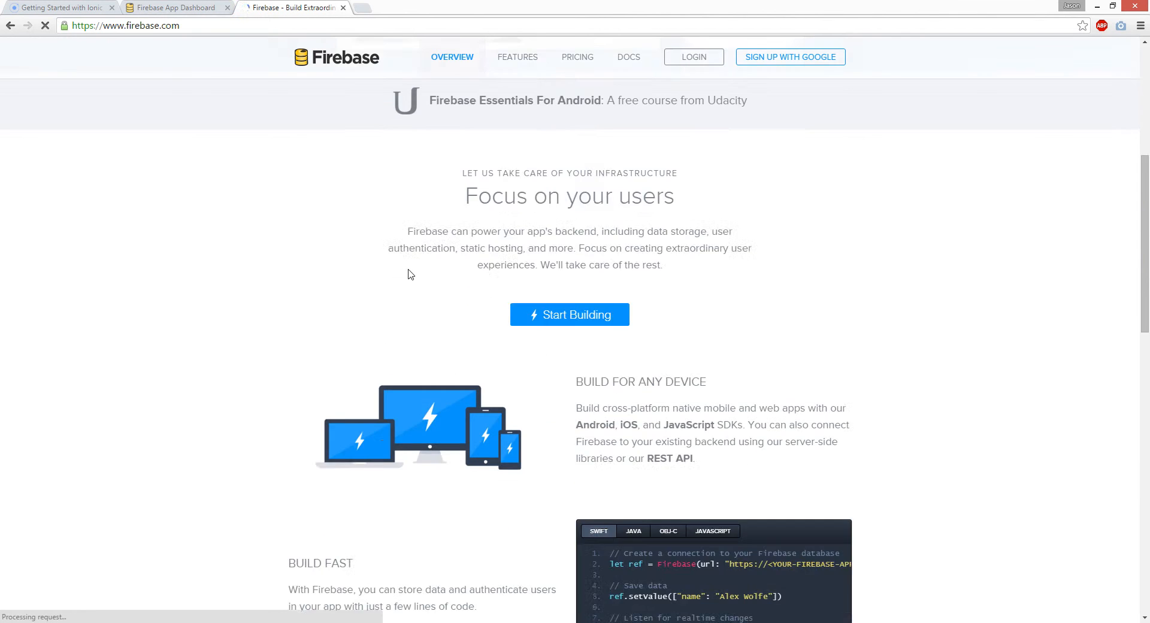
Step: Skim the AngularFire introduction, then return to the Firebase homepage and the app dashboard
scroll("down", 3)
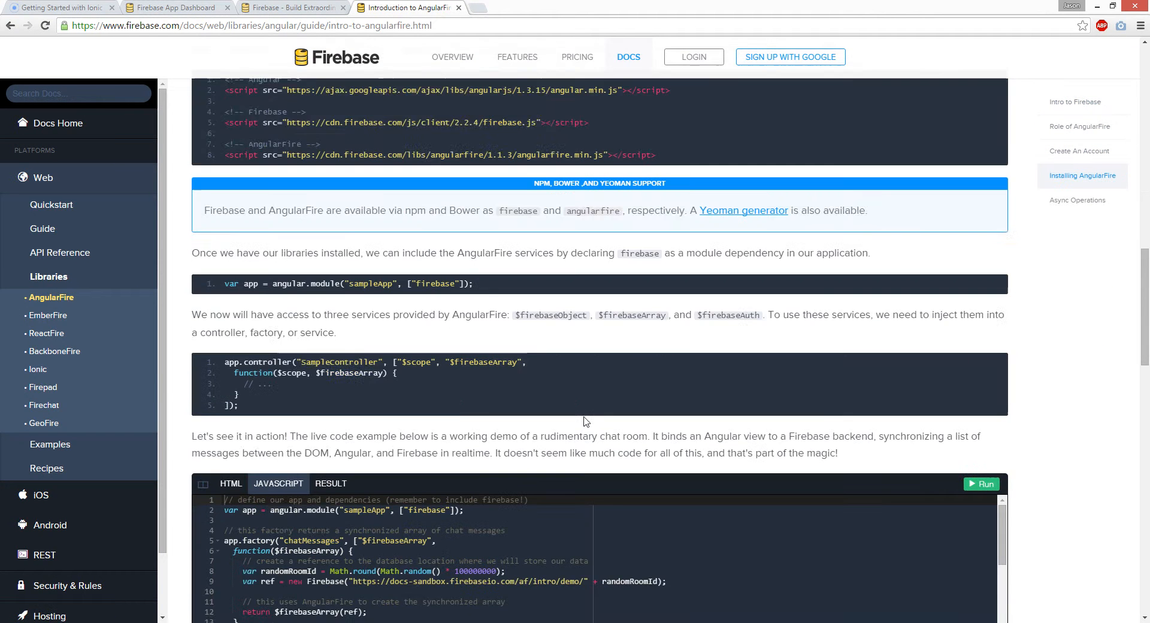
left_click(292, 7)
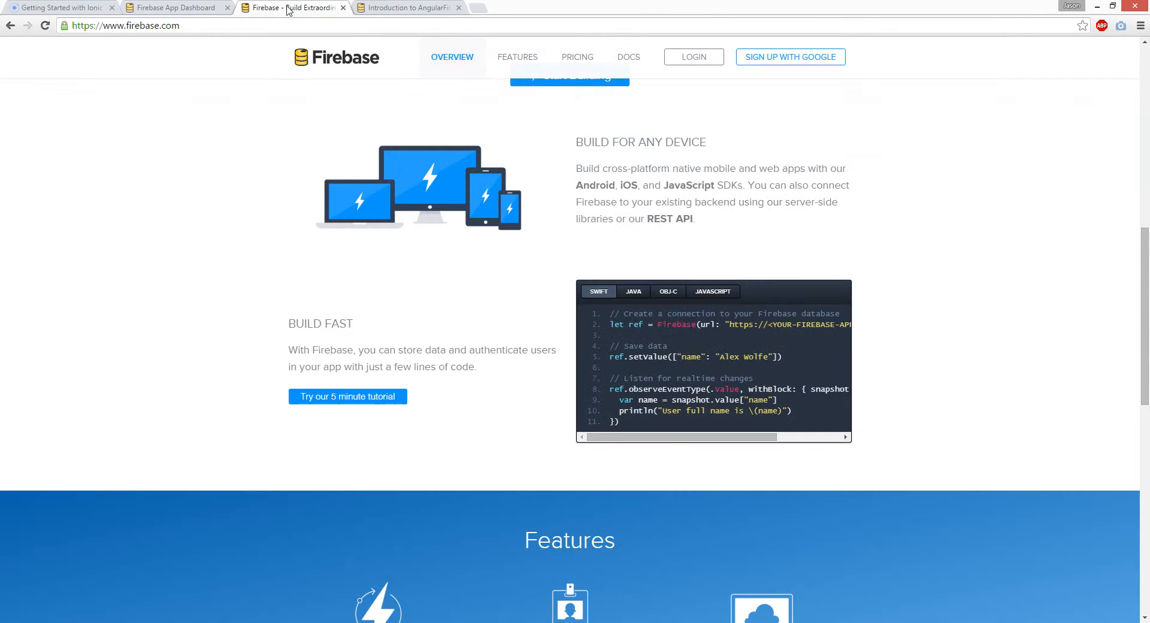
left_click(174, 8)
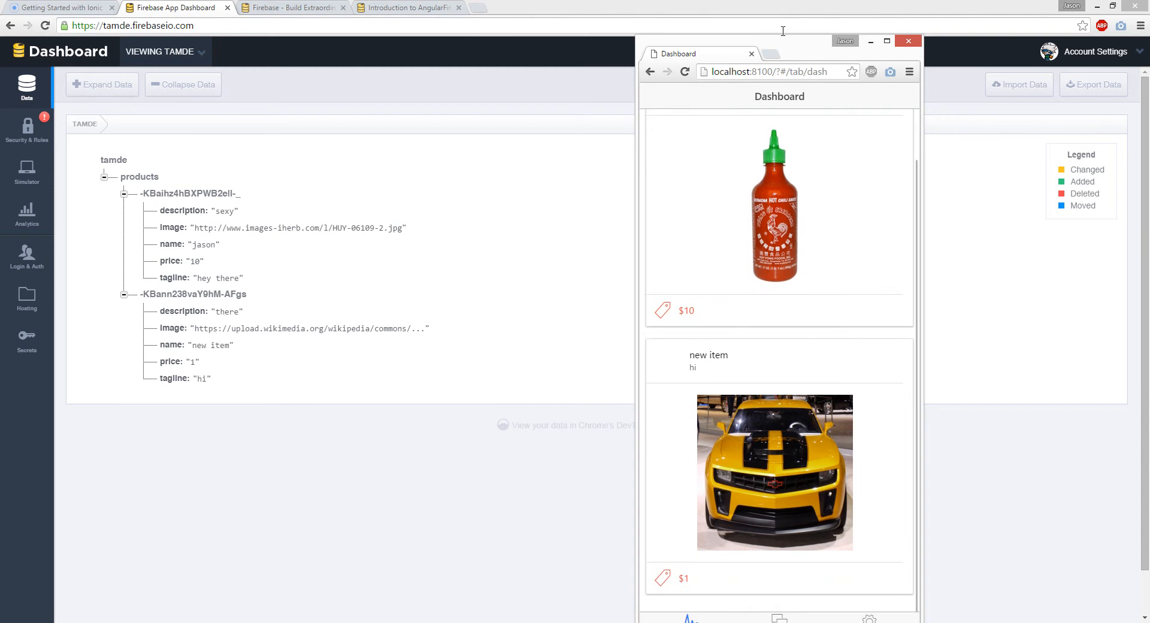
Step: Bring up the Command Prompt, move it to the upper right, and show the Getting Started guide
left_click(893, 40)
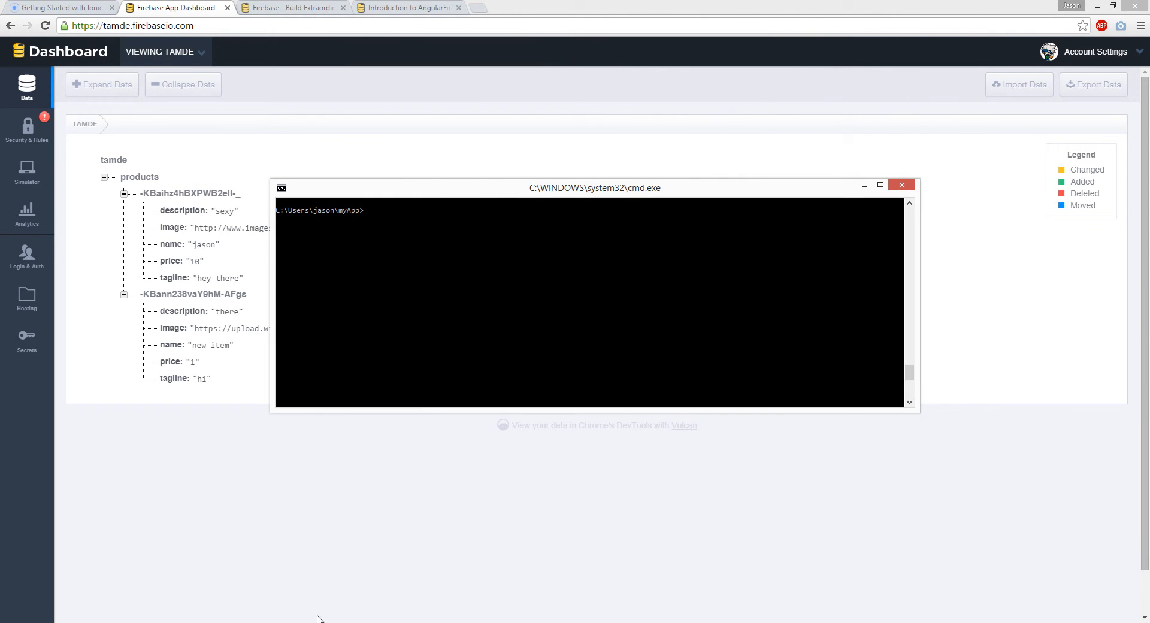
left_click_drag(594, 187, 821, 69)
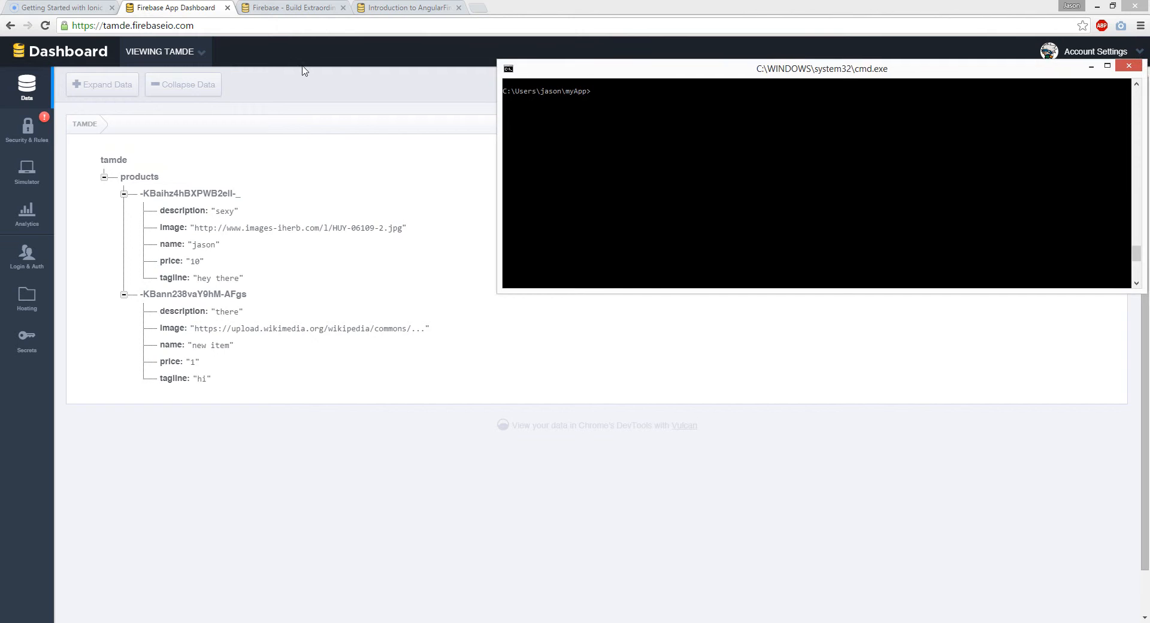
left_click(60, 8)
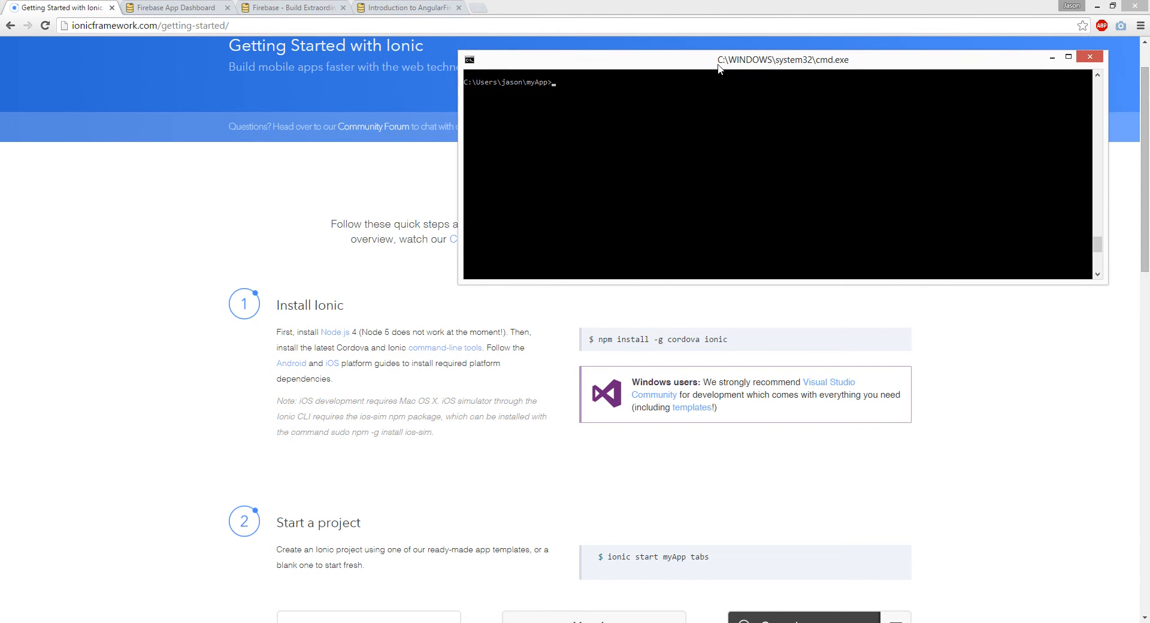
mouse_move(662, 351)
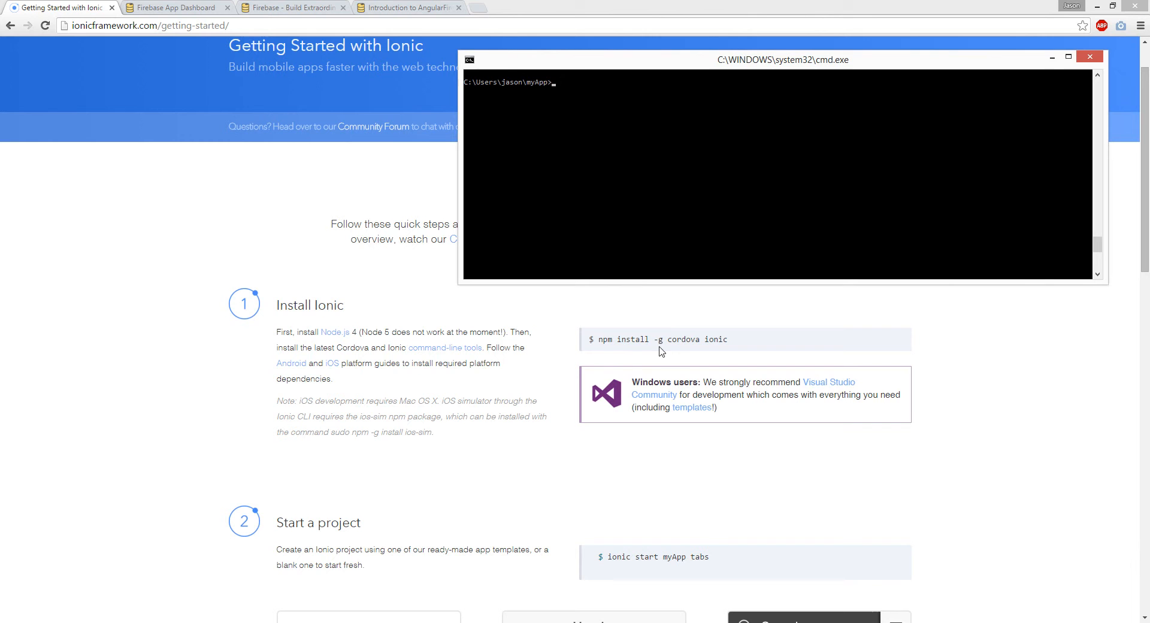
mouse_move(668, 243)
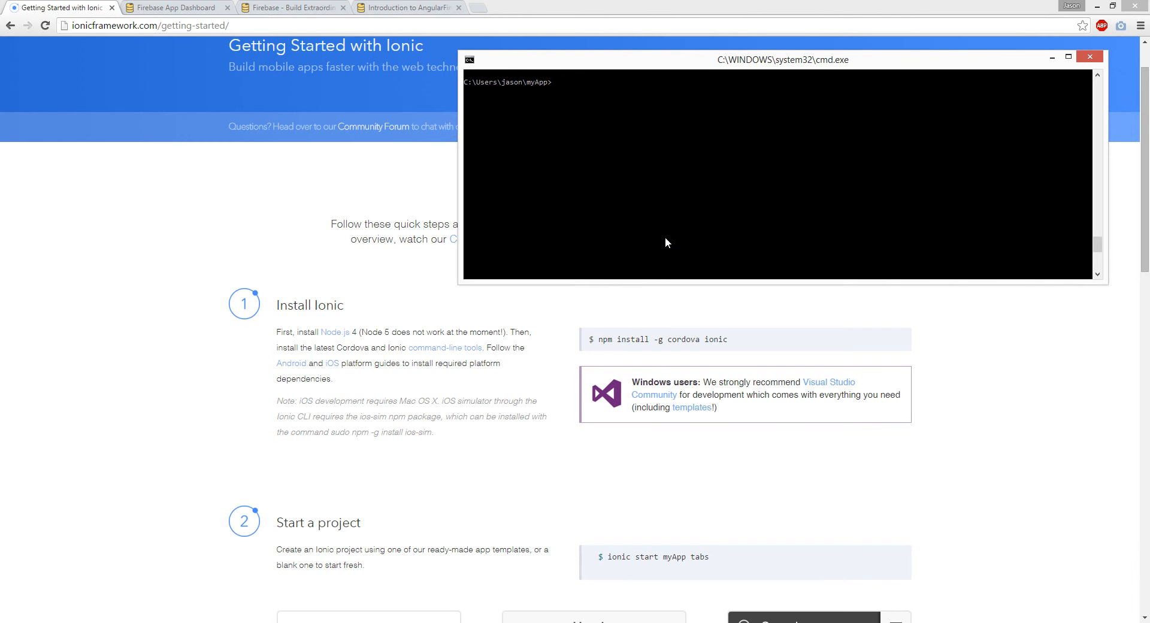
Step: Type 'npm install -g cordova ionic' at the myApp prompt
type("npm install -g c")
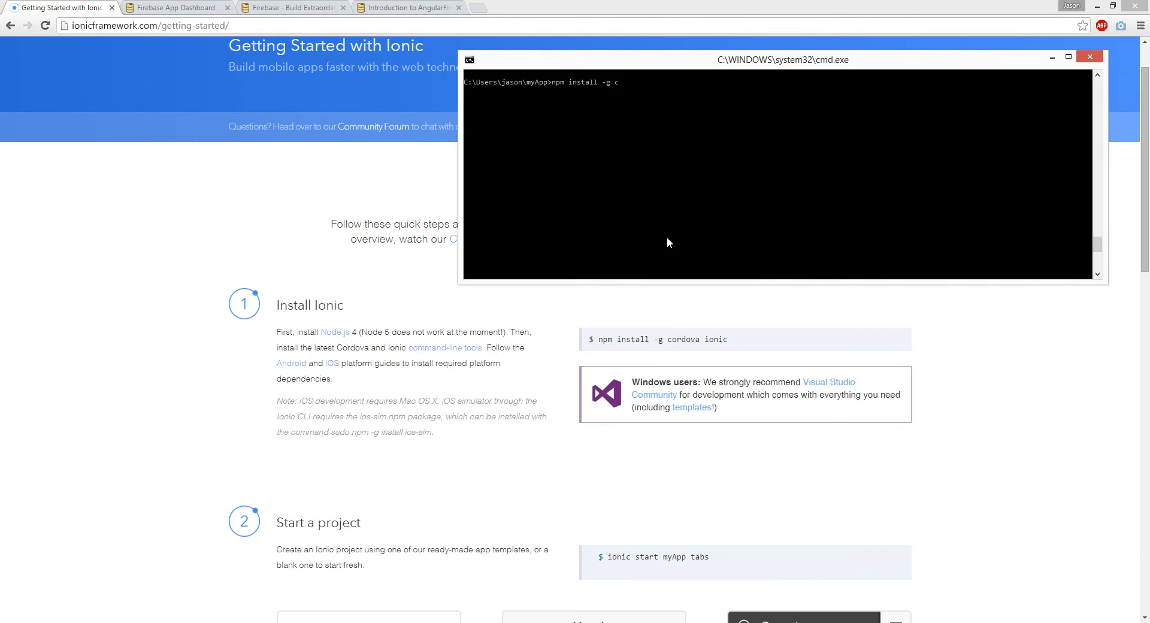
type("ordova")
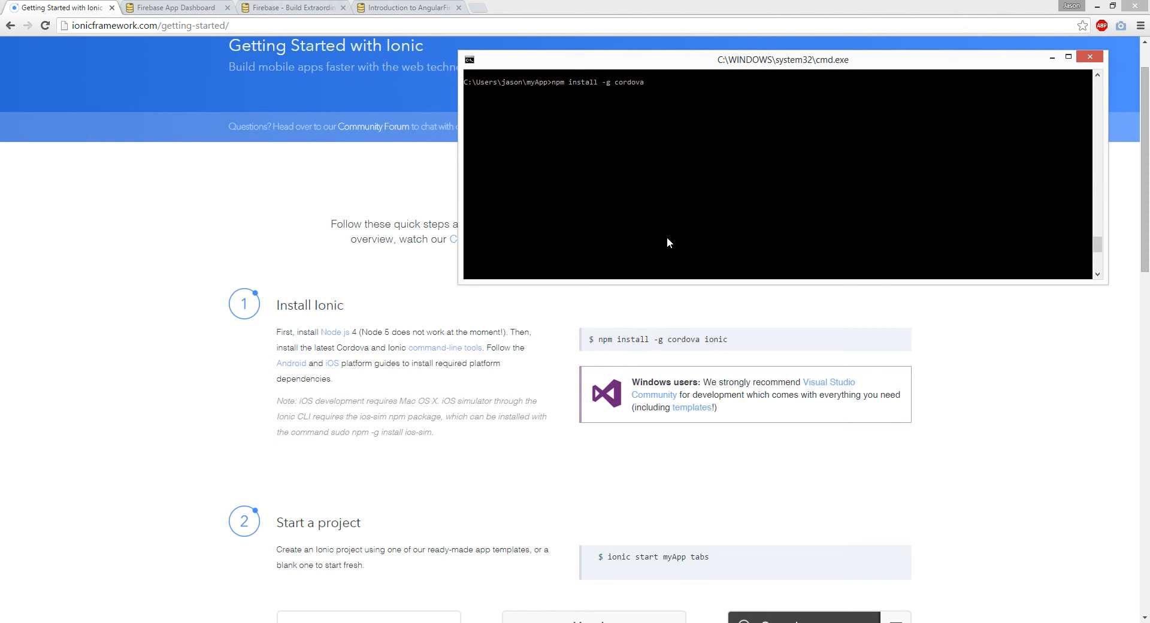
type("ionic")
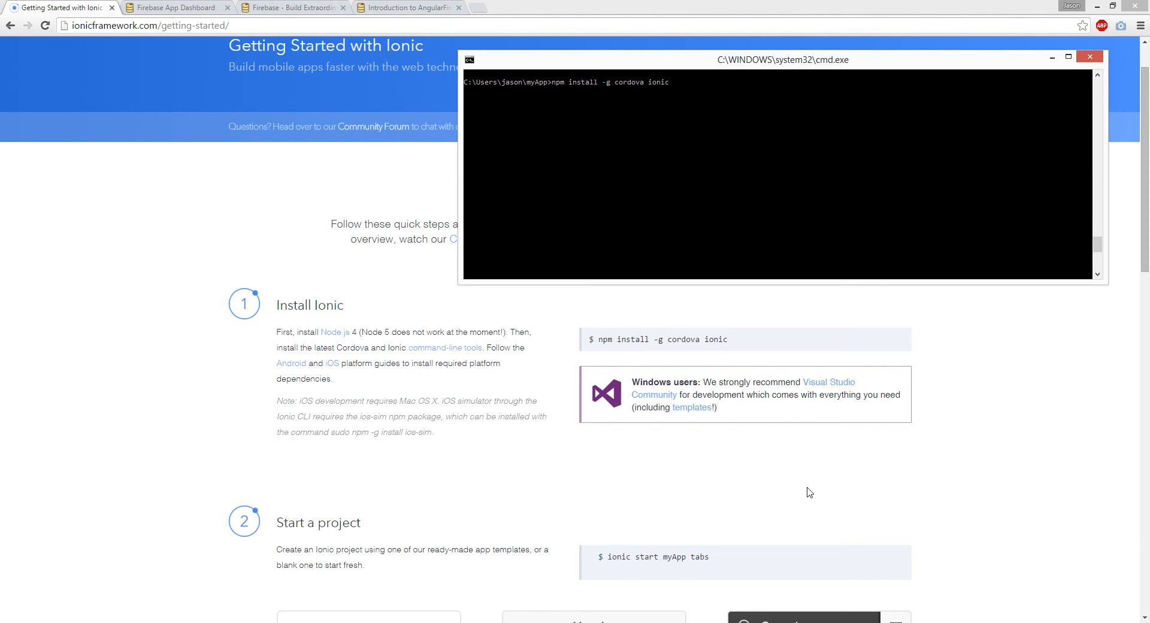
mouse_move(685, 169)
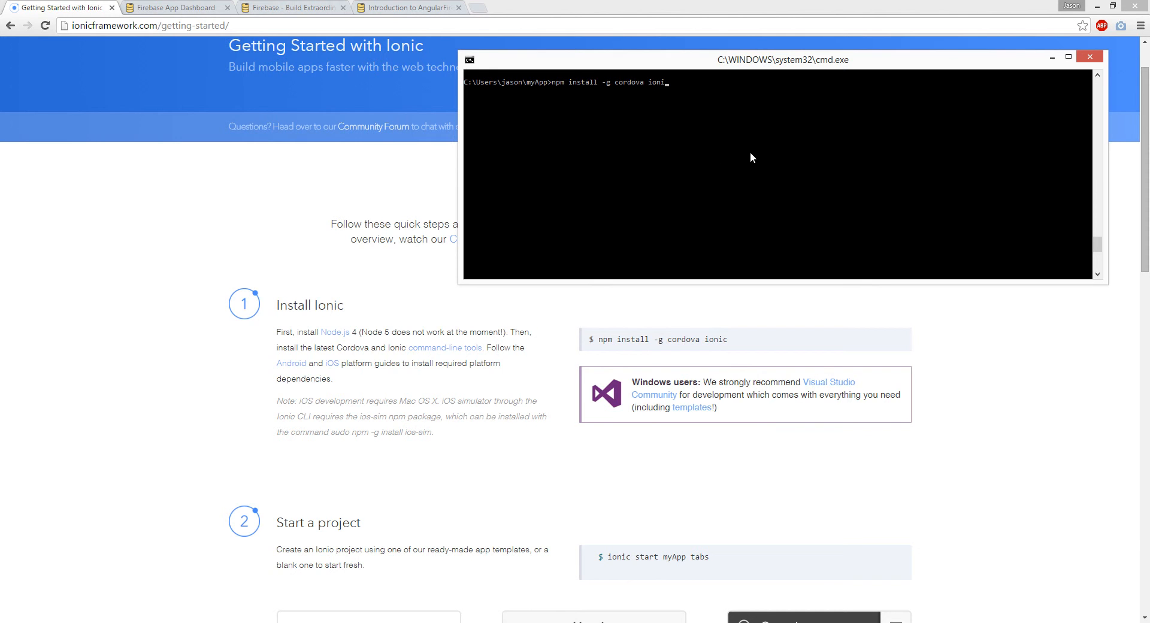
left_click(1090, 56)
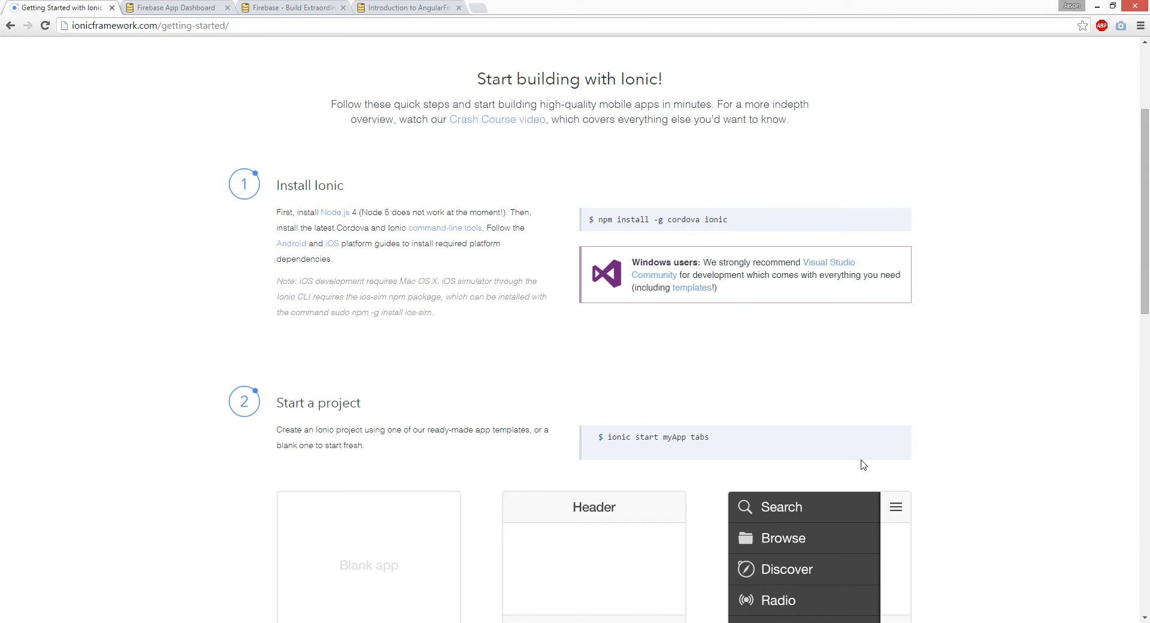
scroll("down", 3)
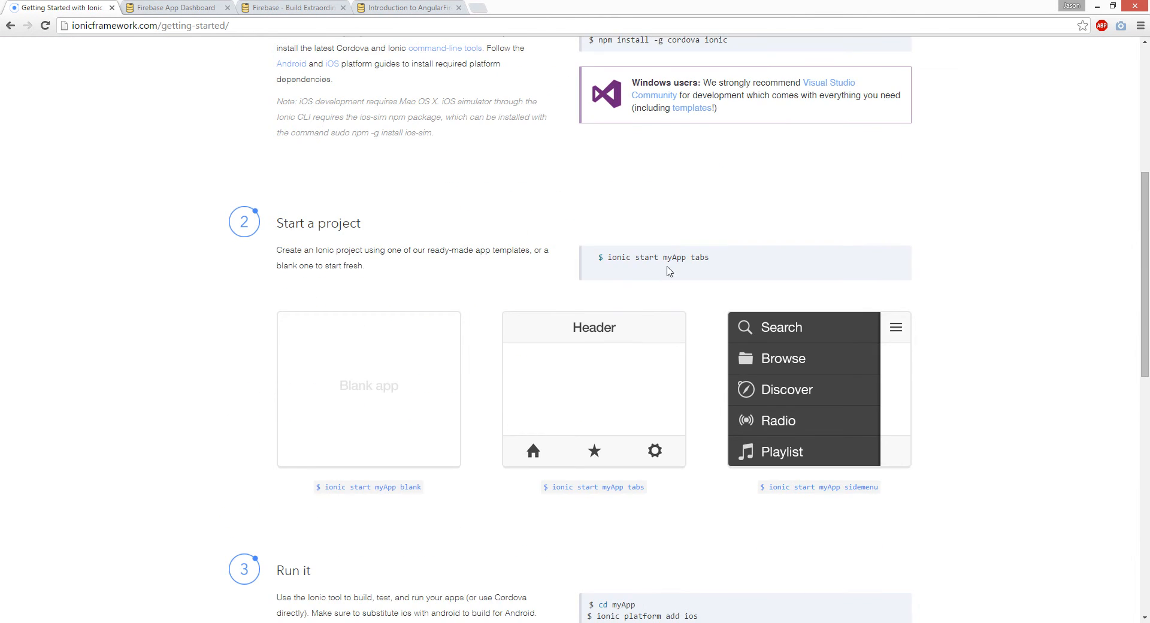
scroll("down", 3)
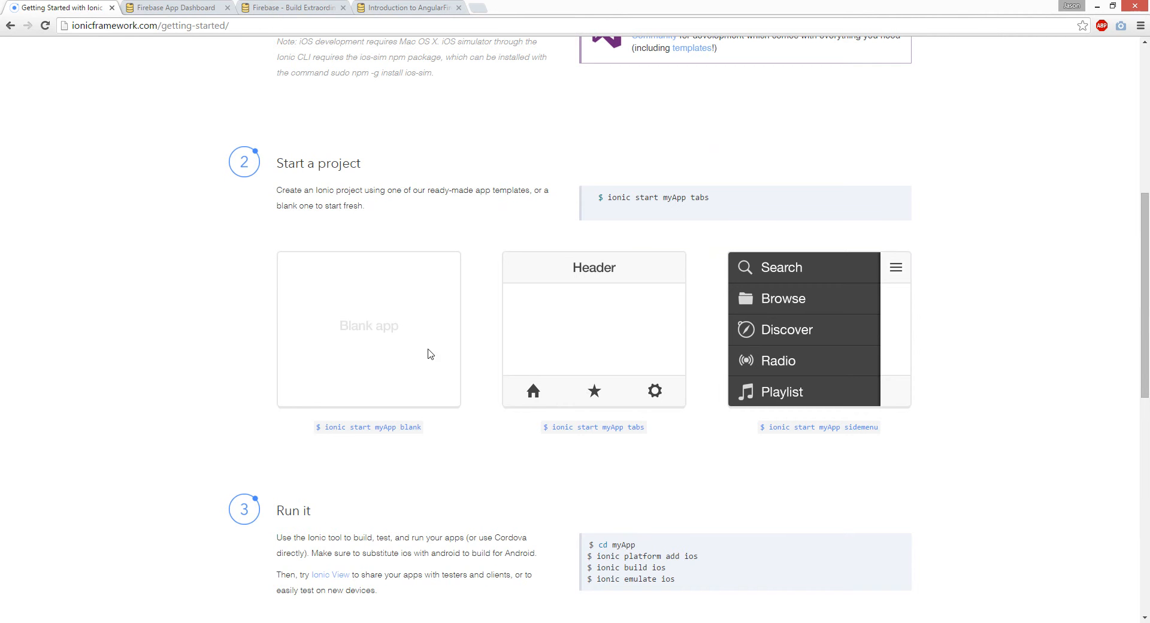
mouse_move(760, 376)
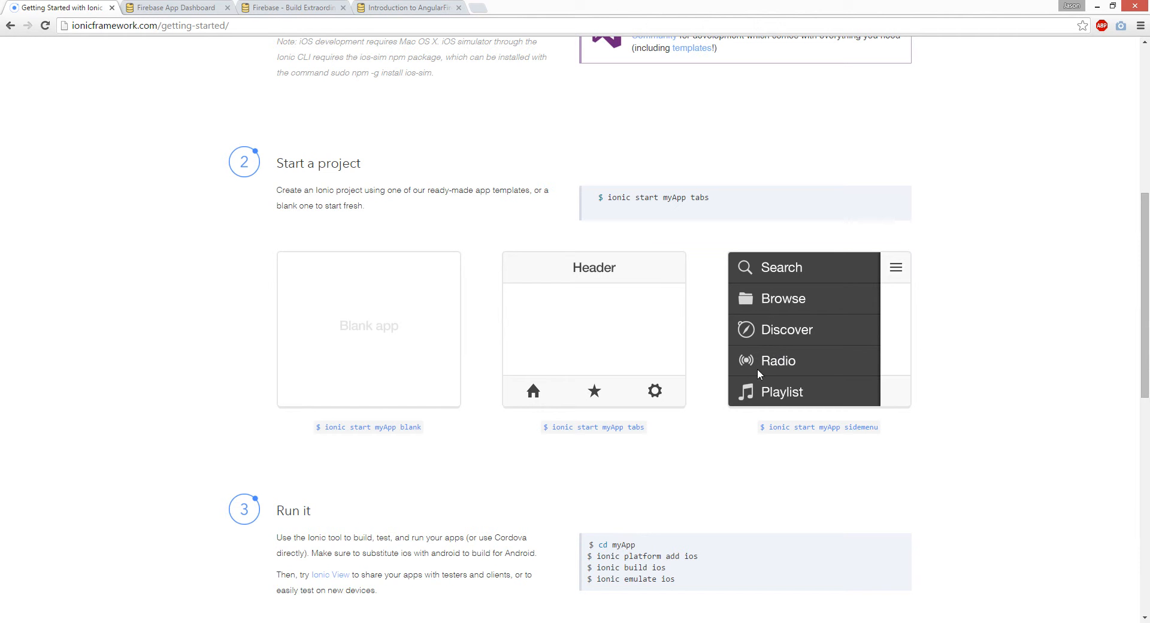
scroll("down", 3)
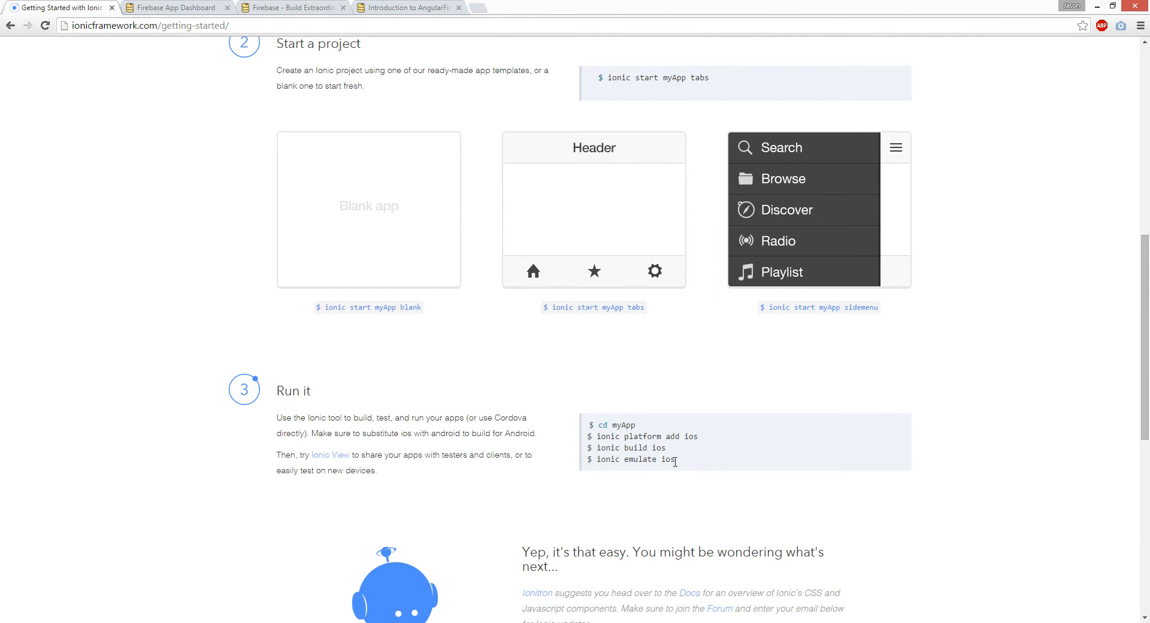
left_click_drag(590, 437, 677, 459)
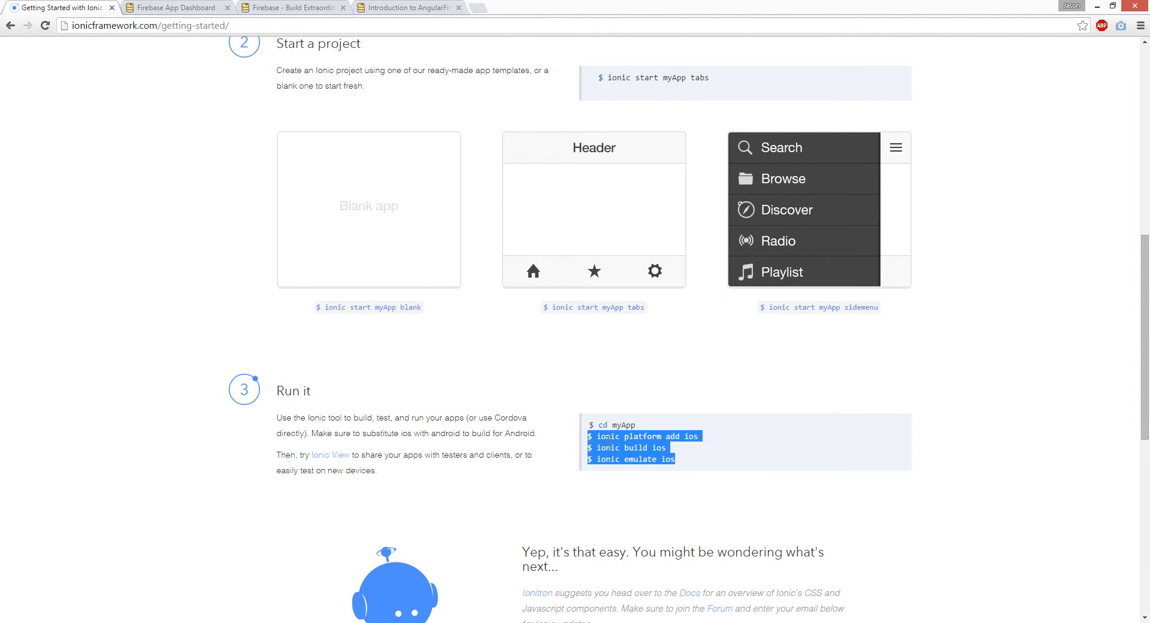
scroll("up", 3)
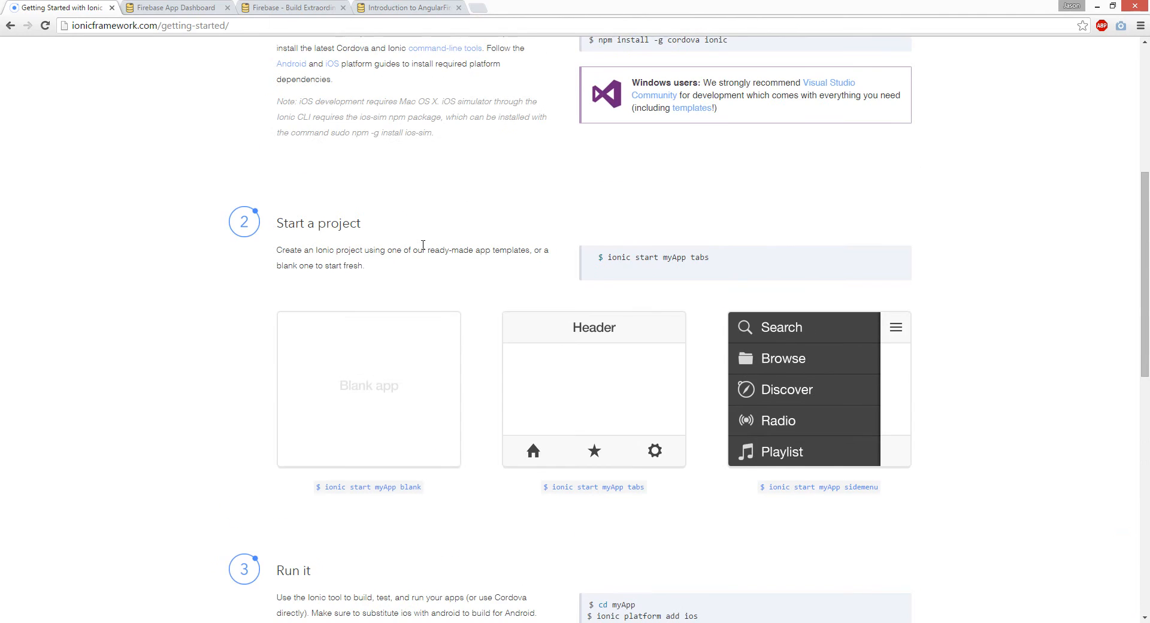
mouse_move(429, 206)
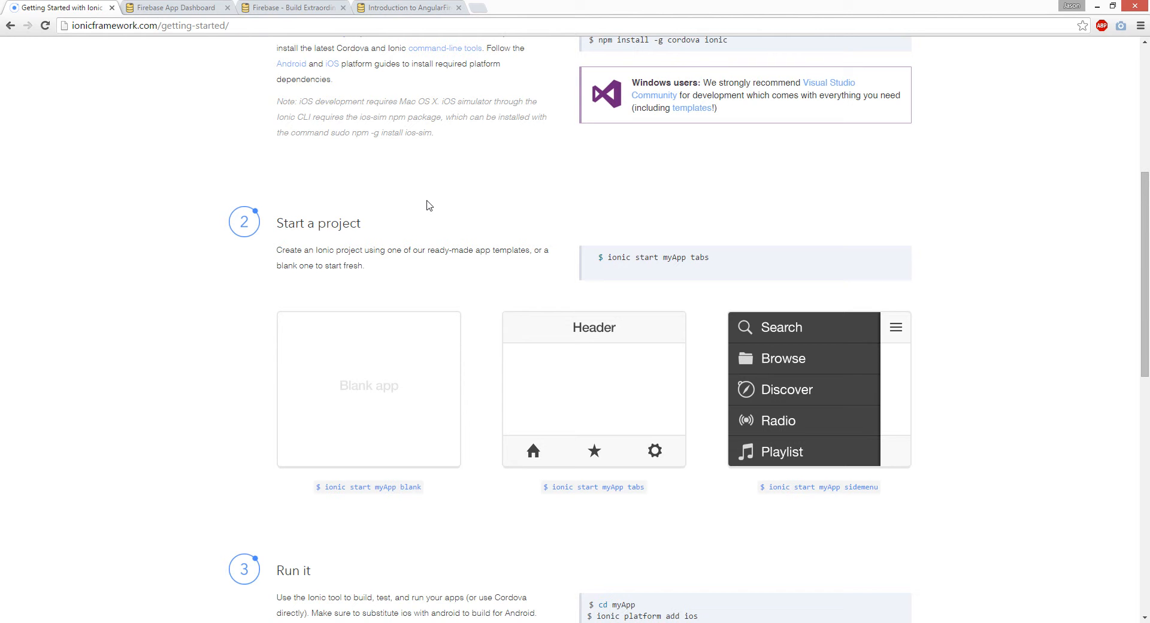
mouse_move(420, 4)
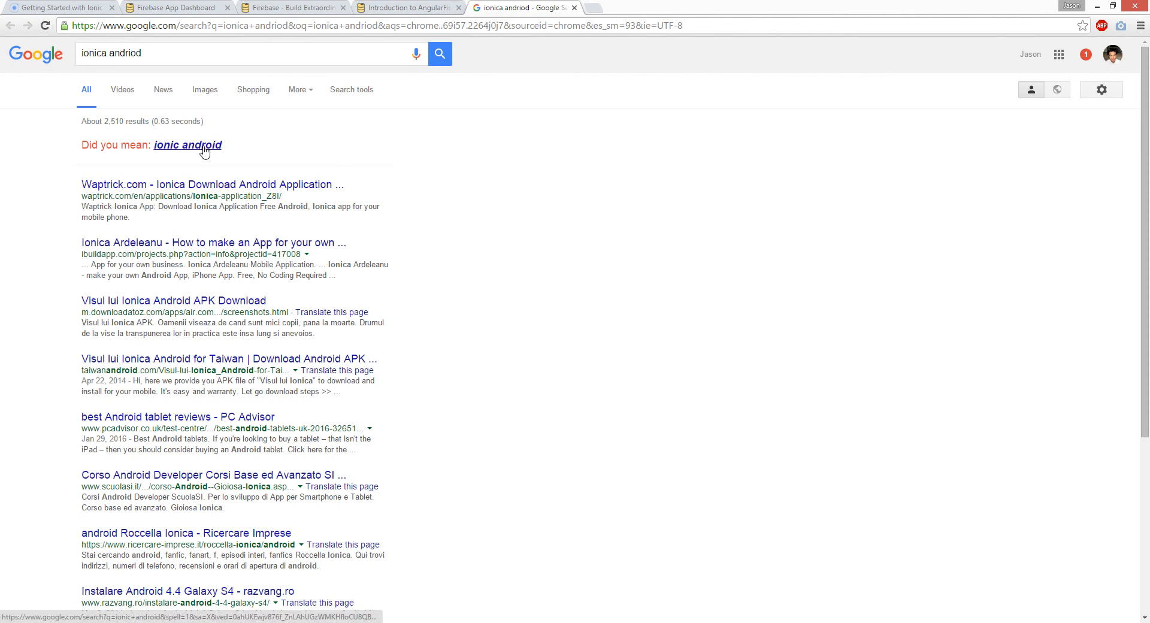
Step: Search 'ionic android' and open the Installing Cordova and Android SDK on Windows 7 and 8 guide
left_click(188, 145)
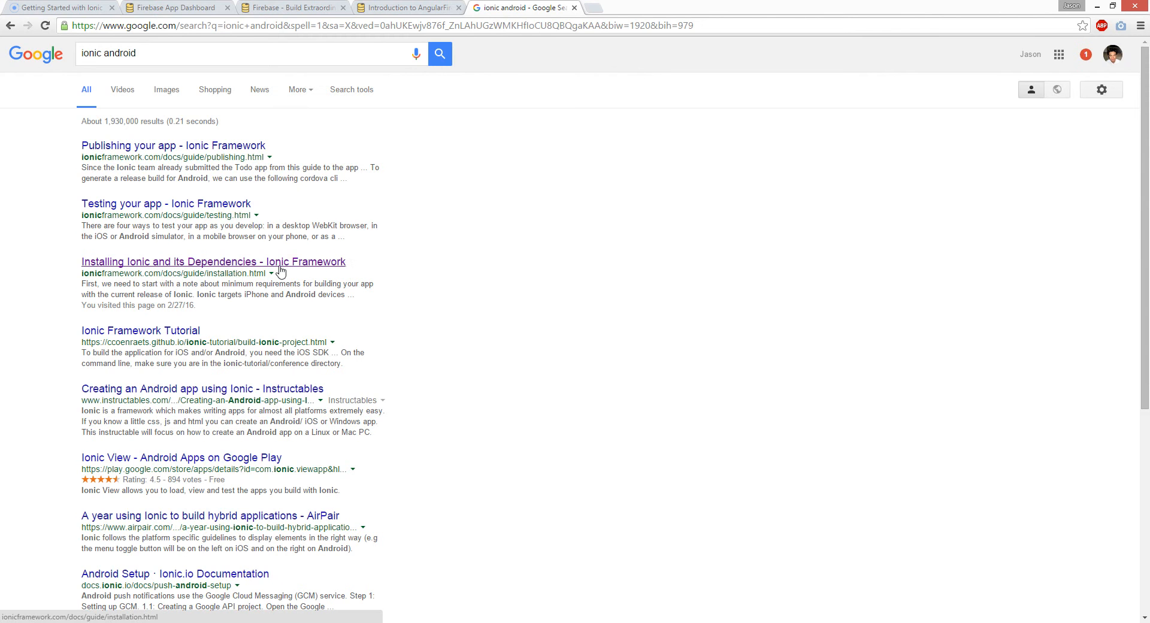
left_click(211, 262)
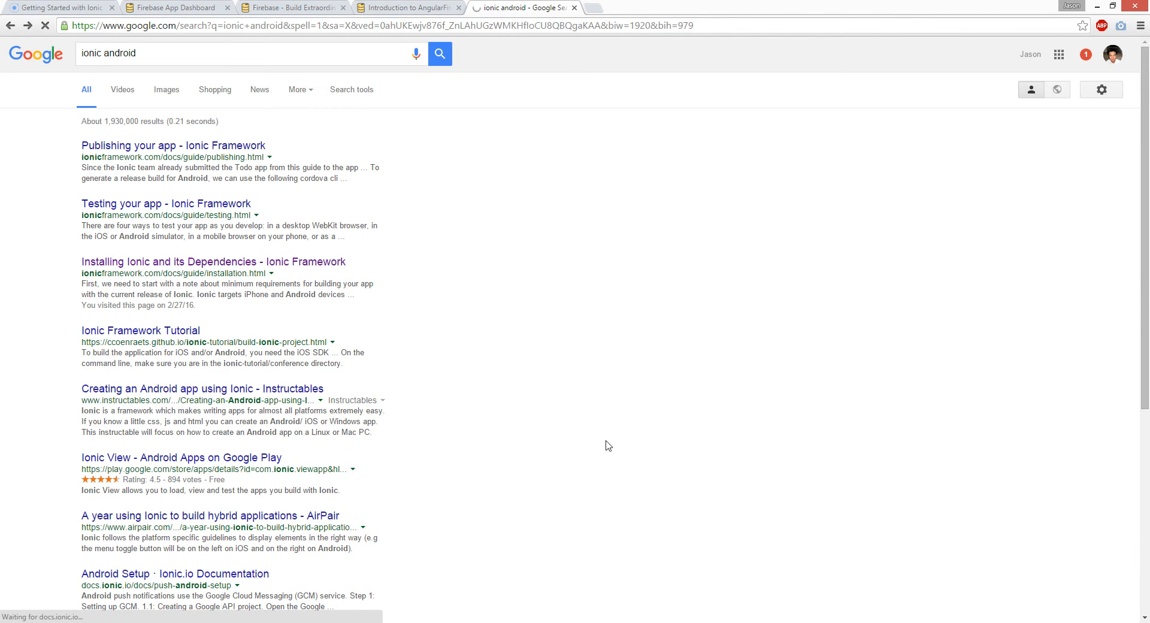
left_click(213, 62)
type(" windows")
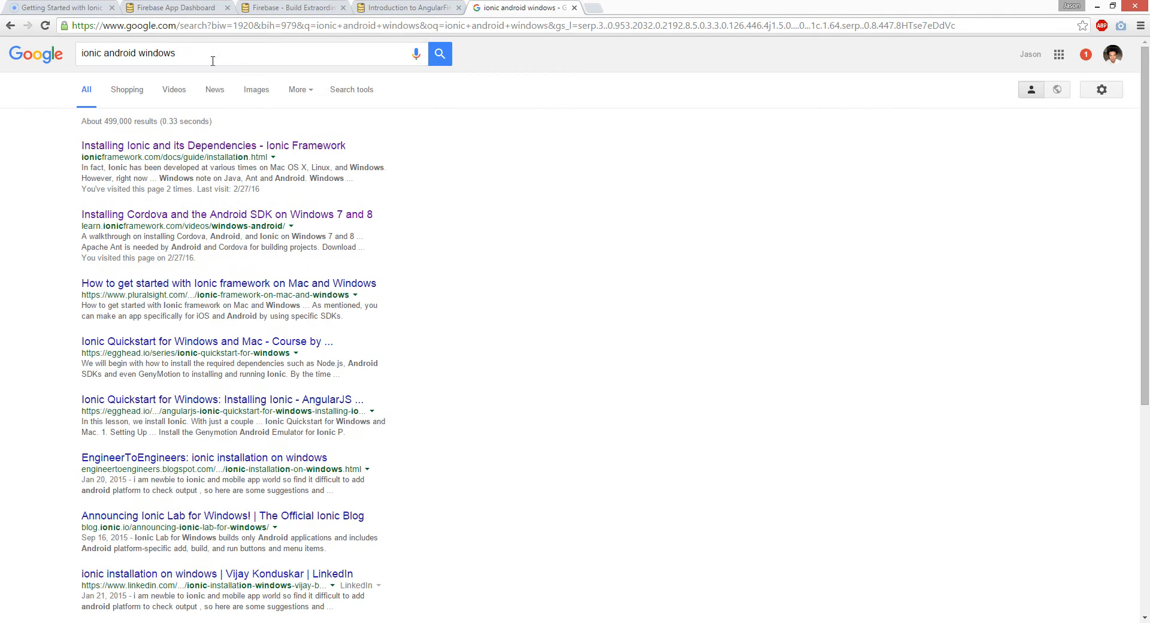
left_click(213, 146)
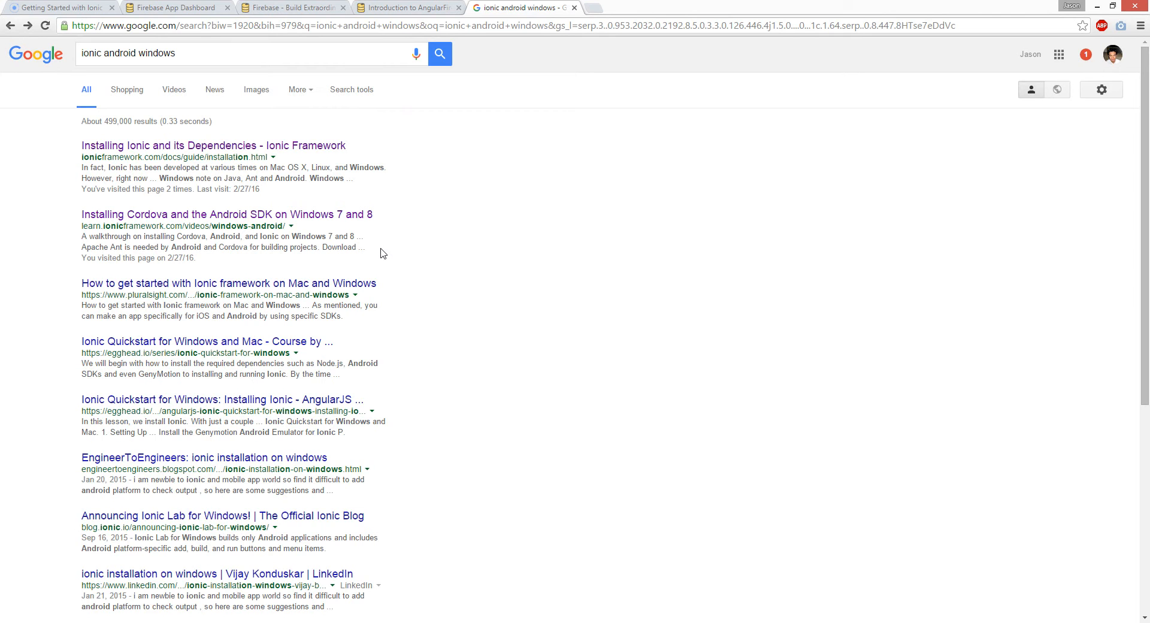
left_click(228, 215)
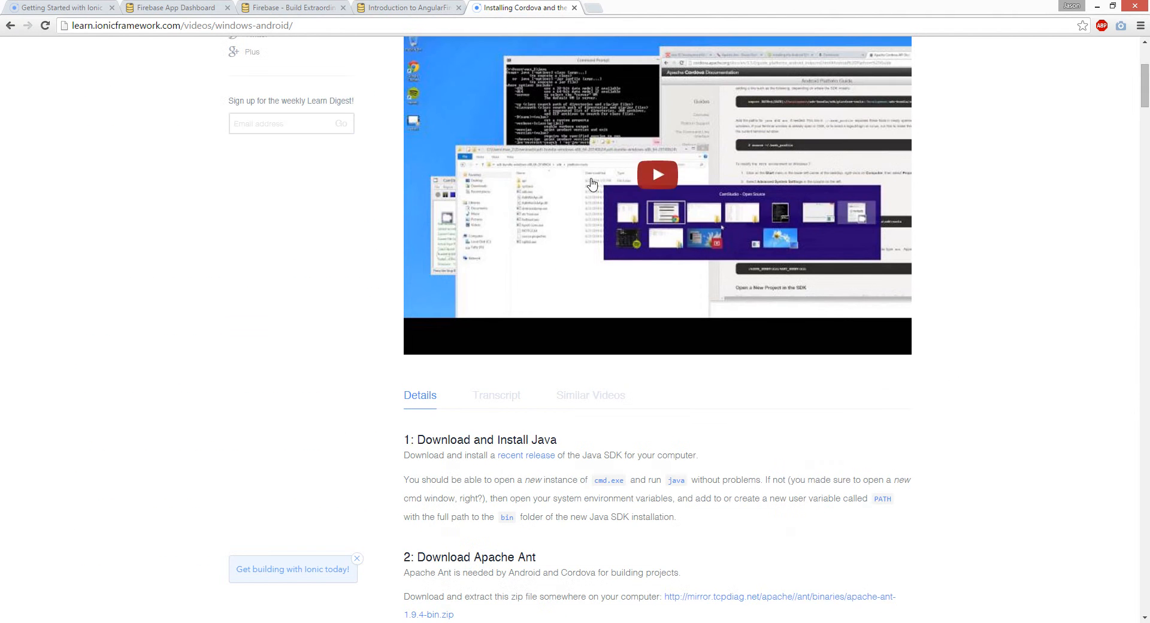
Step: Scroll through the Windows install steps, then revisit the AngularFire docs and Firebase dashboard tabs
scroll("down", 3)
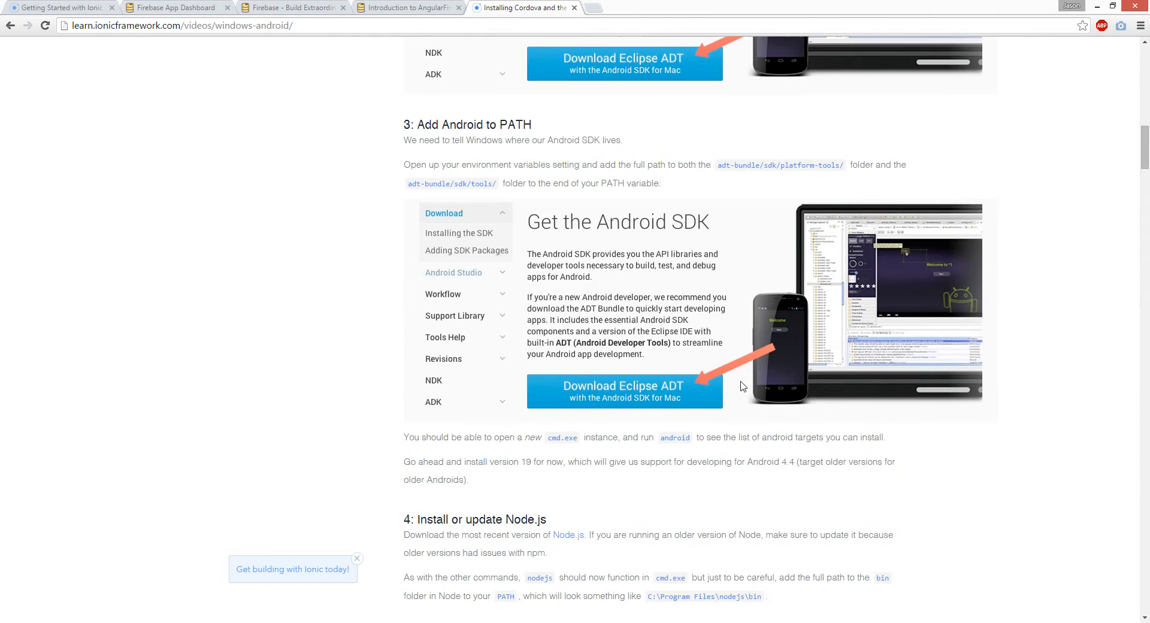
scroll("down", 3)
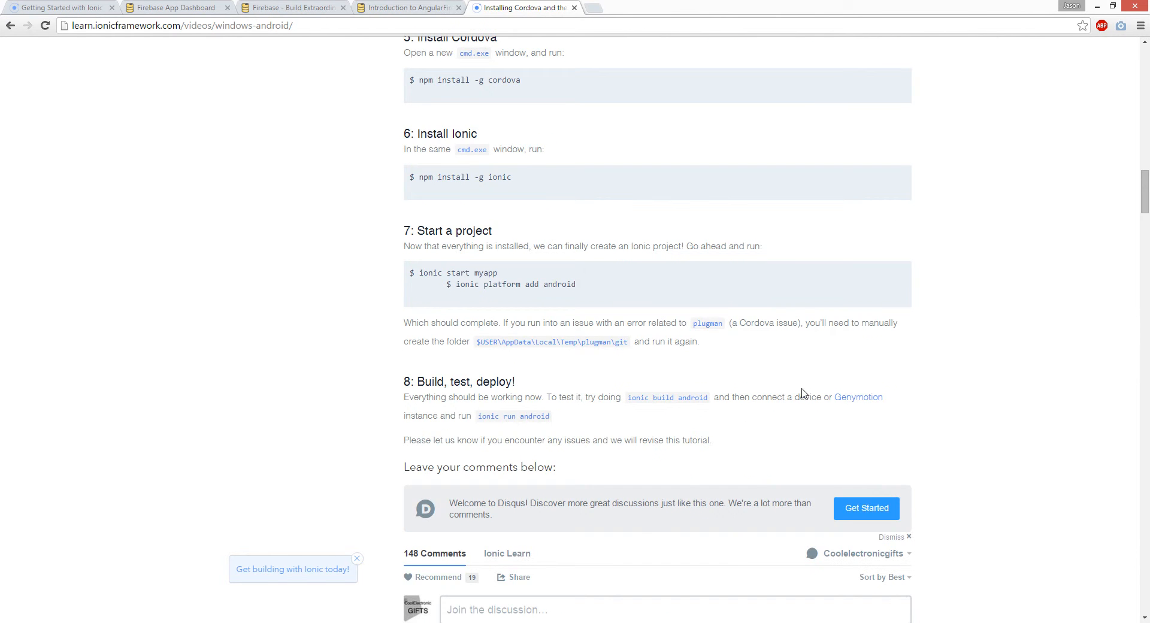
left_click(425, 8)
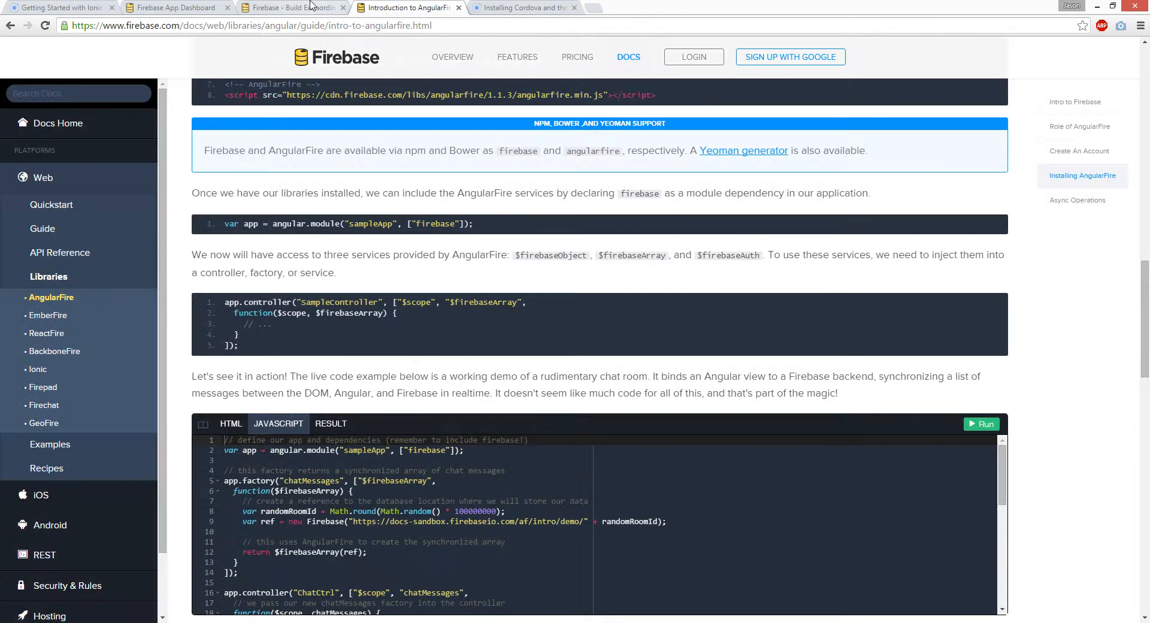
left_click(179, 8)
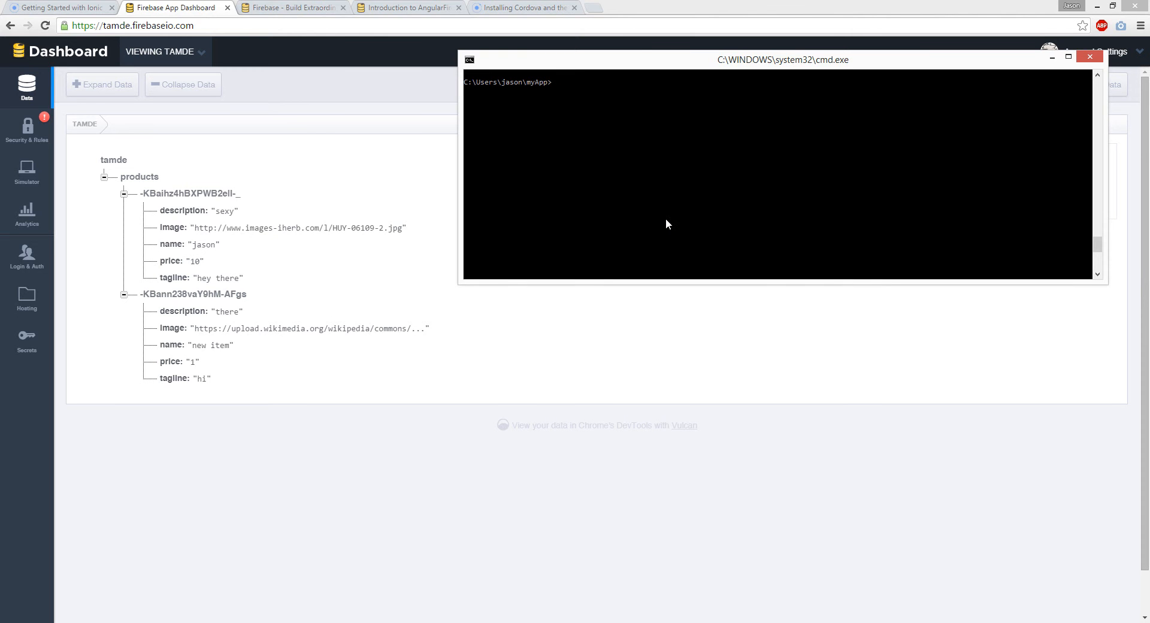
Step: Run 'ionic serve' to launch the myApp Dashboard at localhost
type("ionic serve")
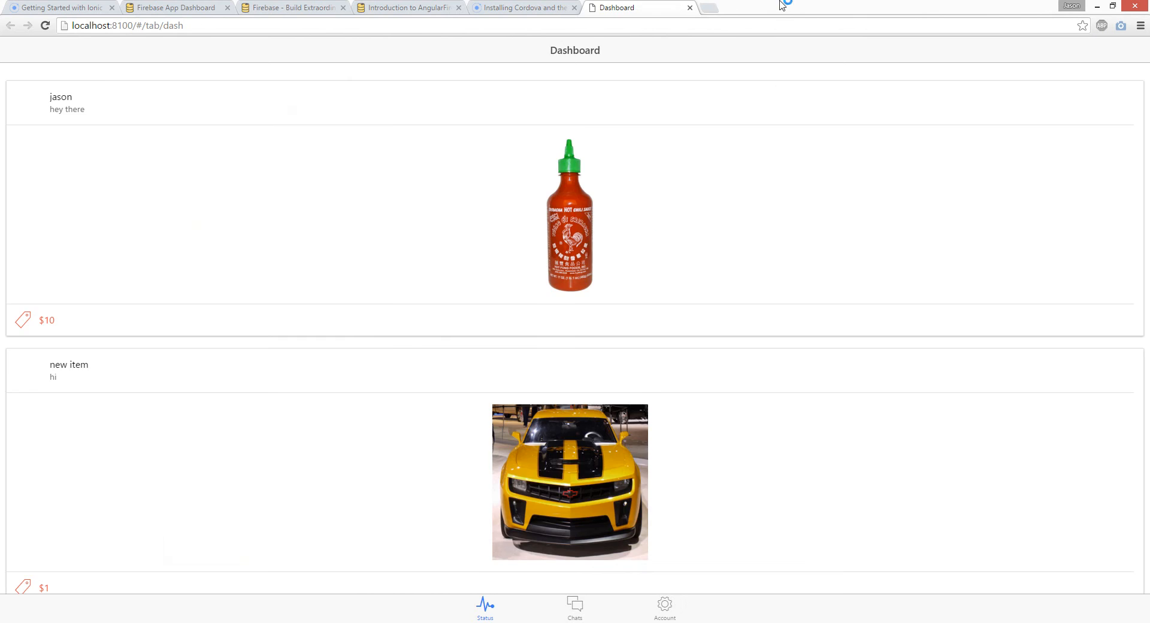
mouse_move(801, 47)
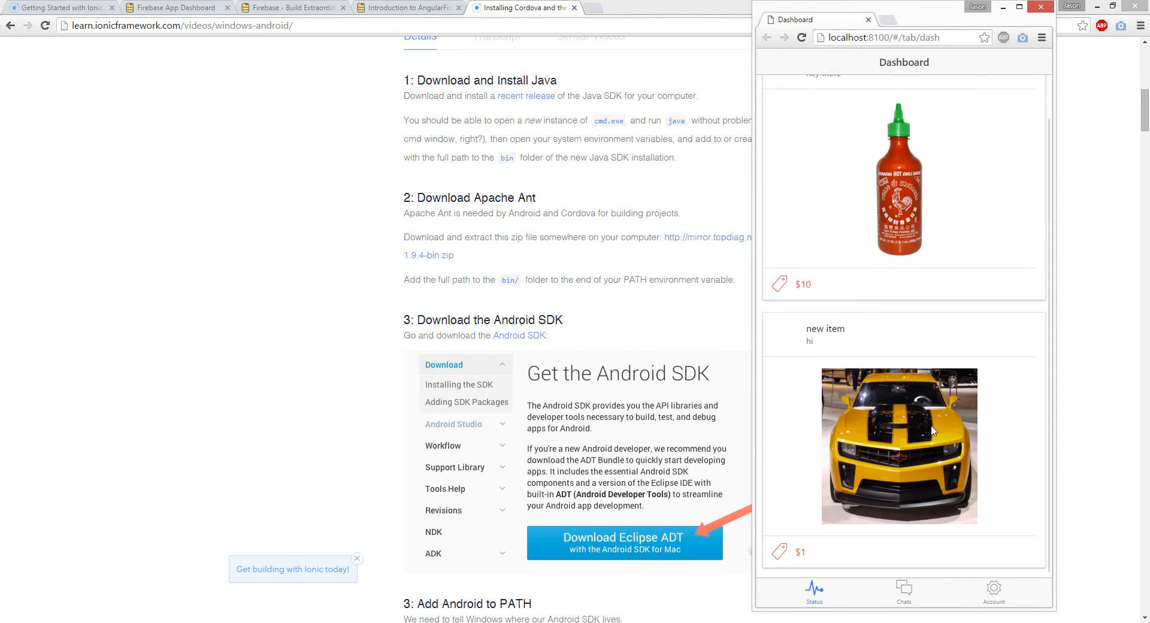
Step: Submit a product named New Item with tagline wasup and price 10 via the Chats form
left_click(904, 589)
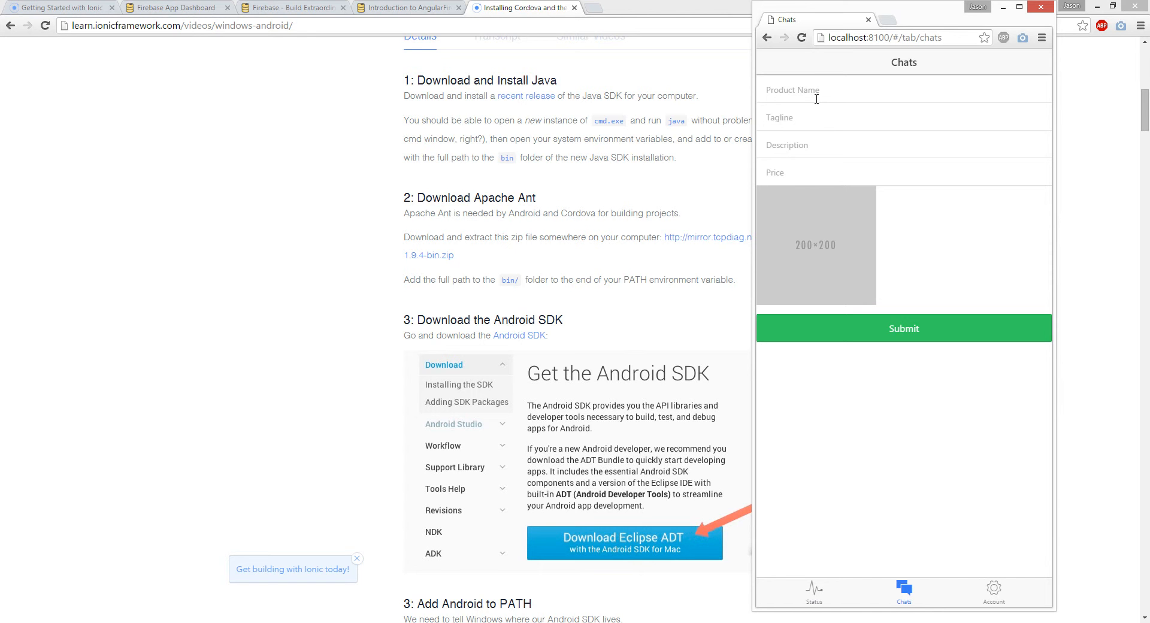
type("New Item")
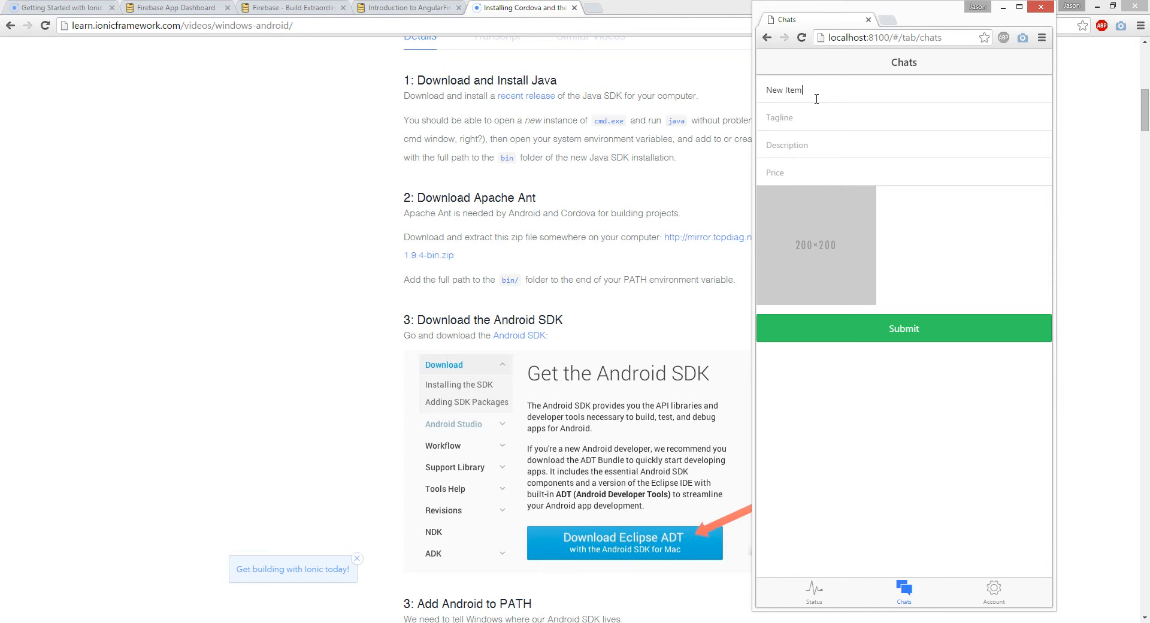
type("wasup")
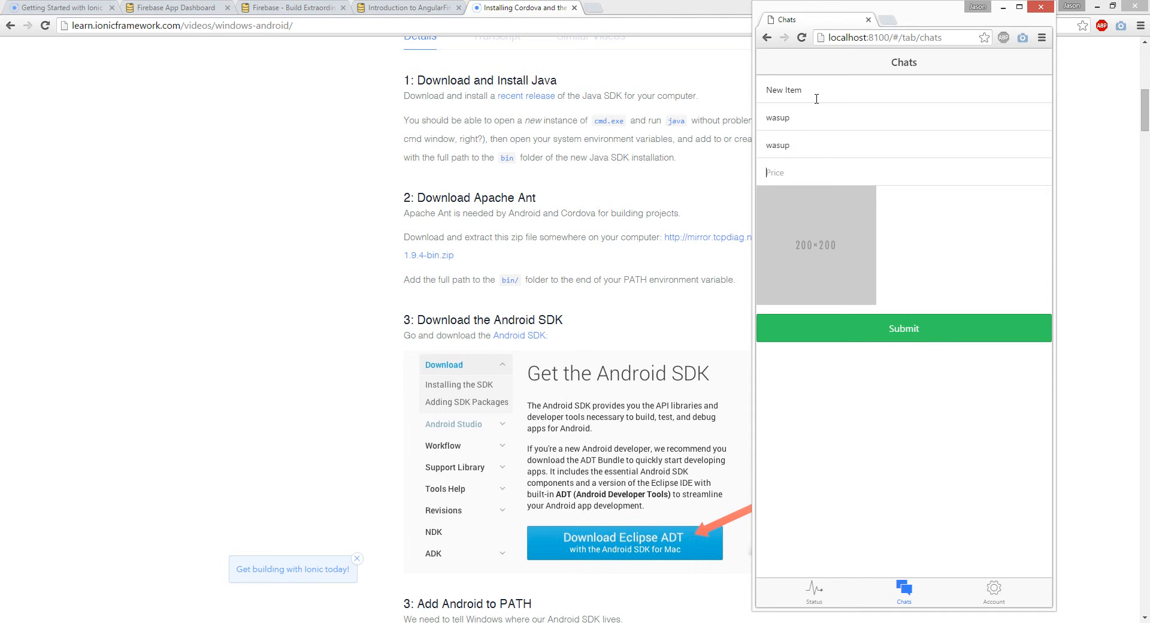
type("10")
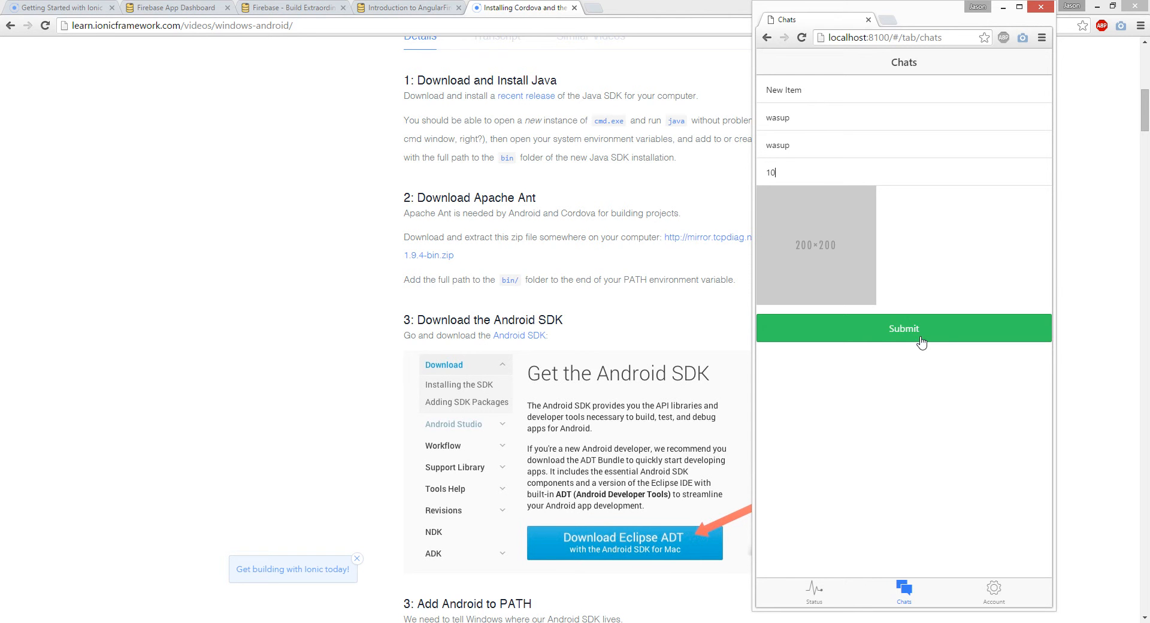
left_click(815, 589)
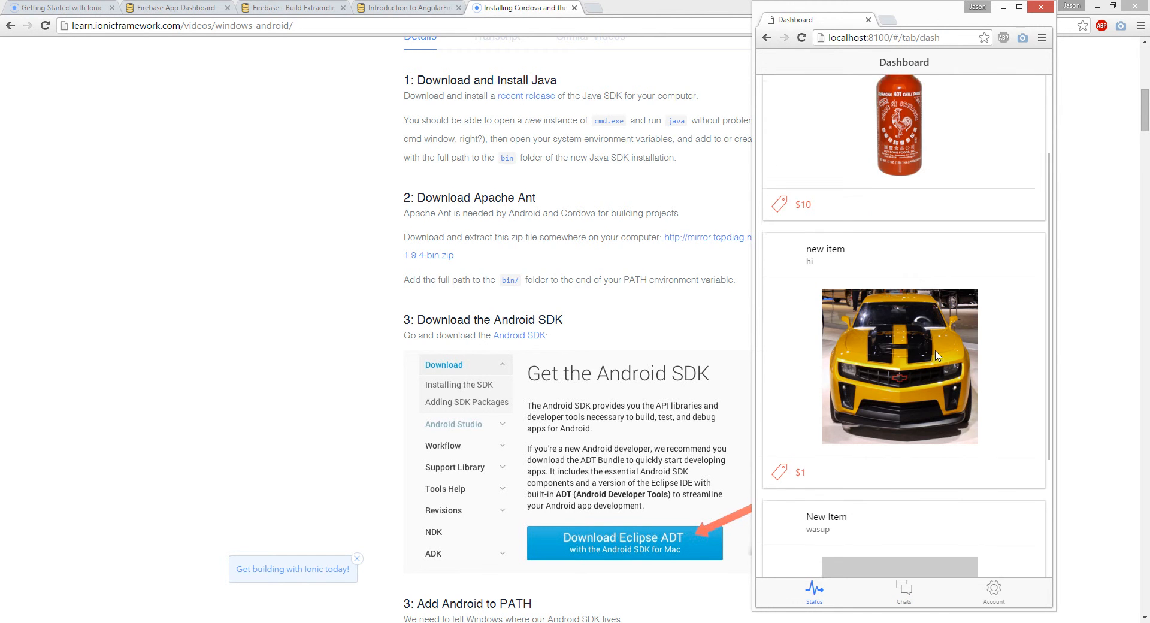
scroll("down", 3)
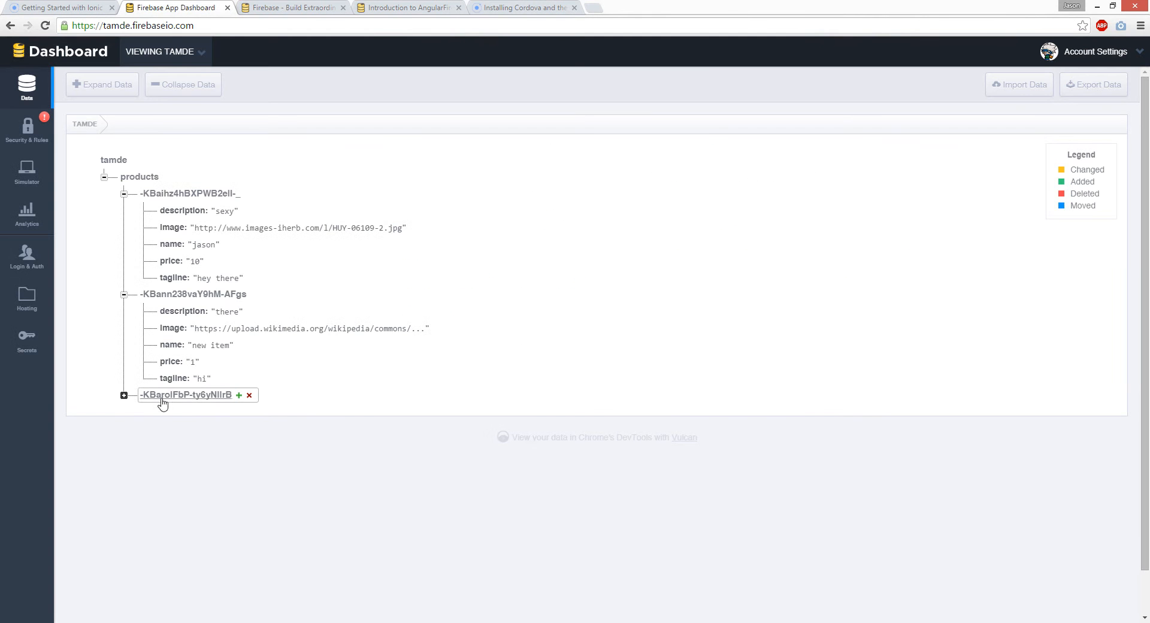
Step: Expand the New Item entry in the Firebase data tree and select a field value
left_click(124, 395)
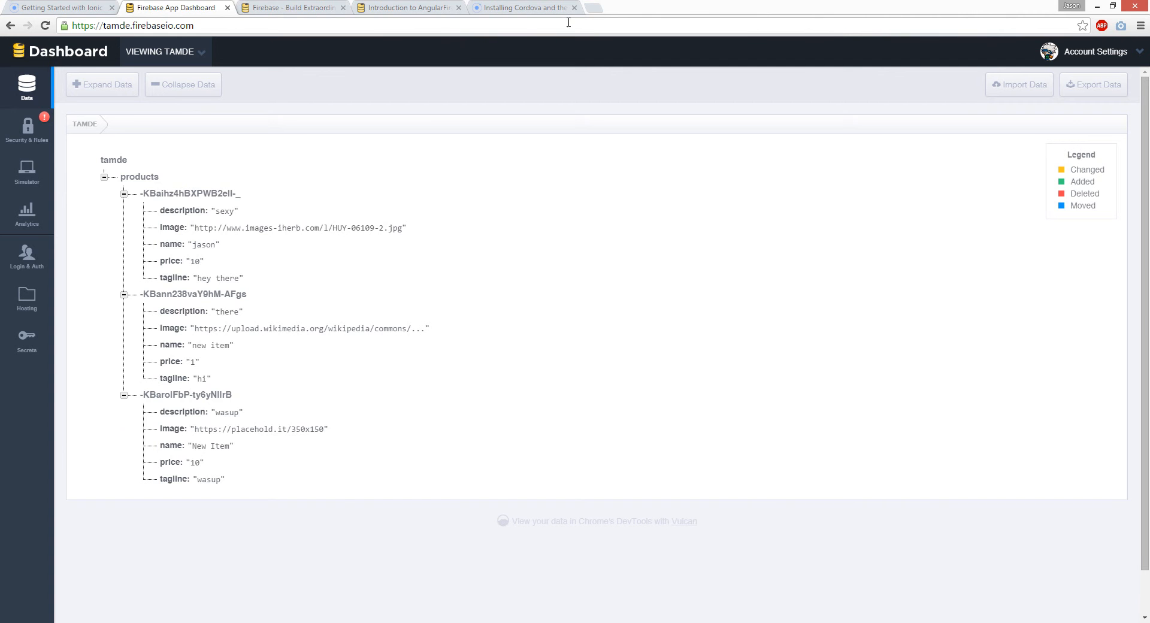
left_click(259, 430)
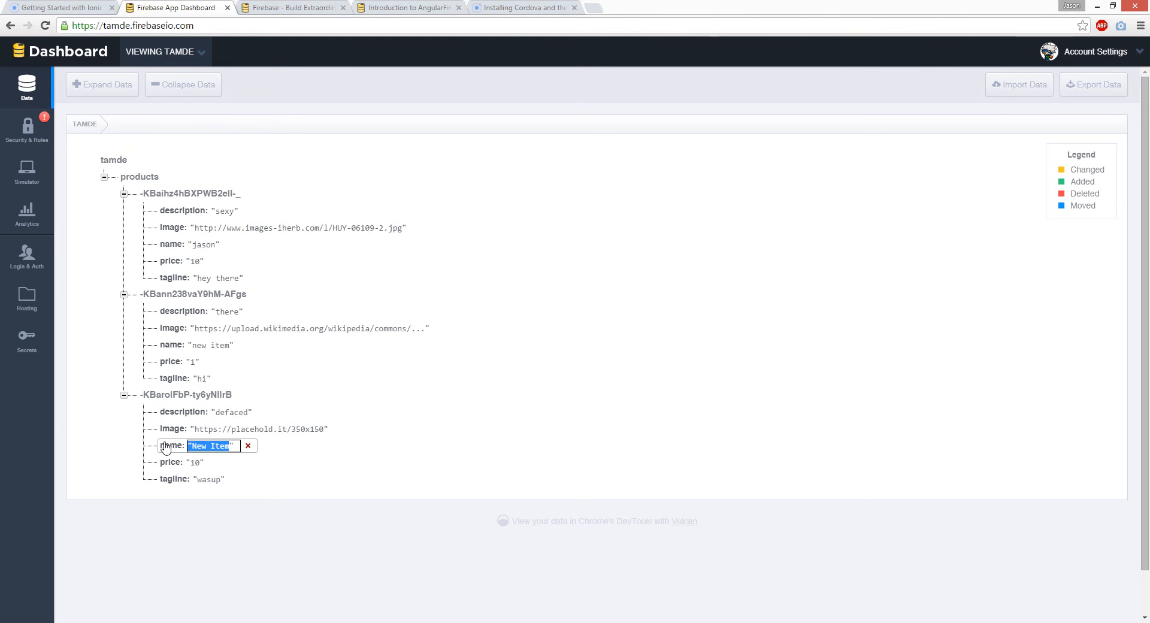
Step: Type new text into the New Item product's selected field value
type("r")
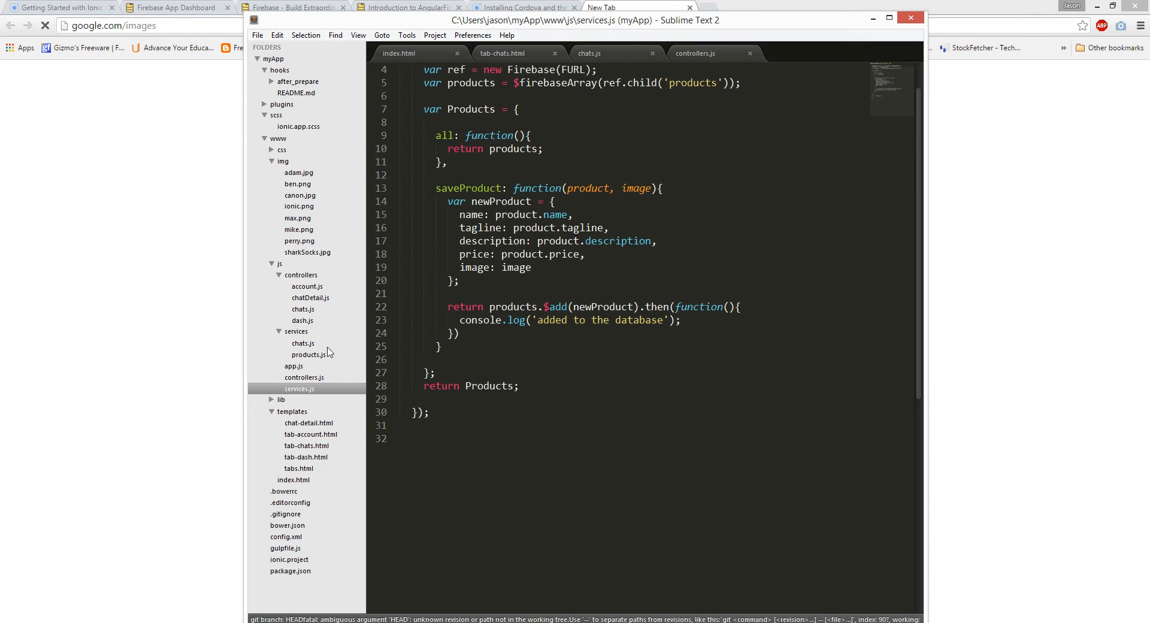
Step: Toggle the www and img folders and open index.html to view its script includes
left_click(270, 138)
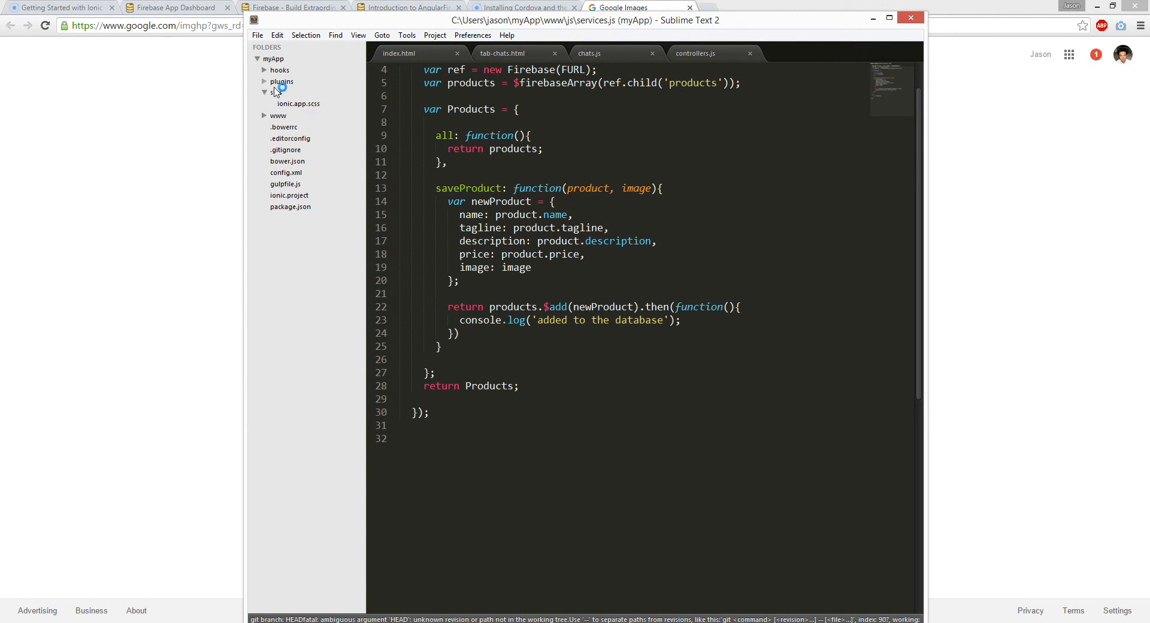
left_click(266, 115)
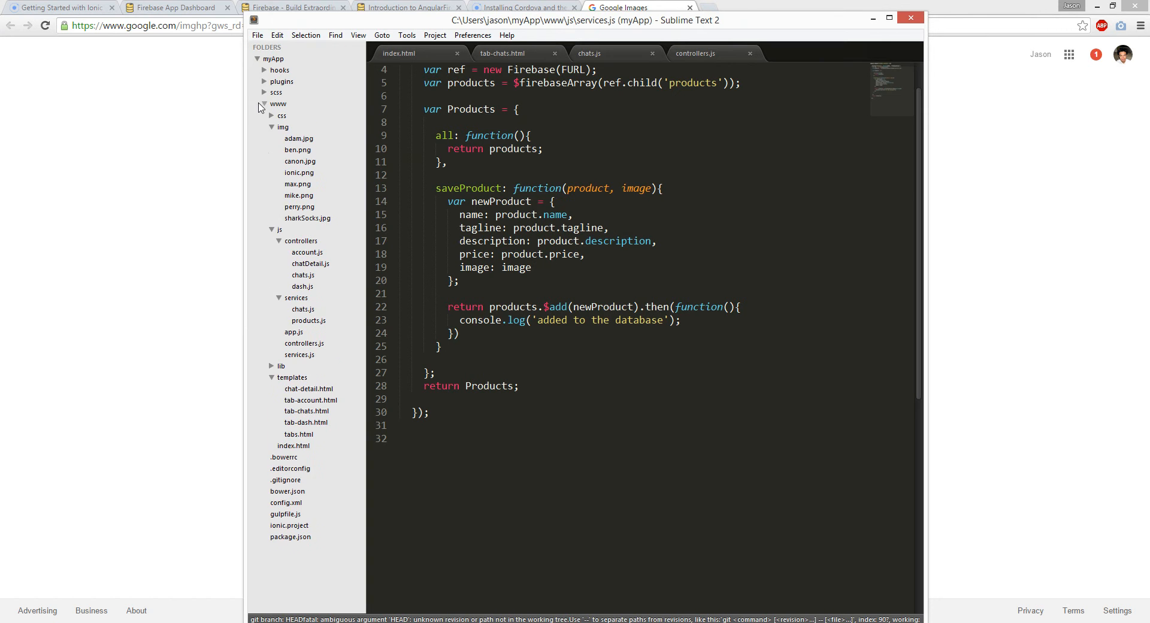
left_click(272, 127)
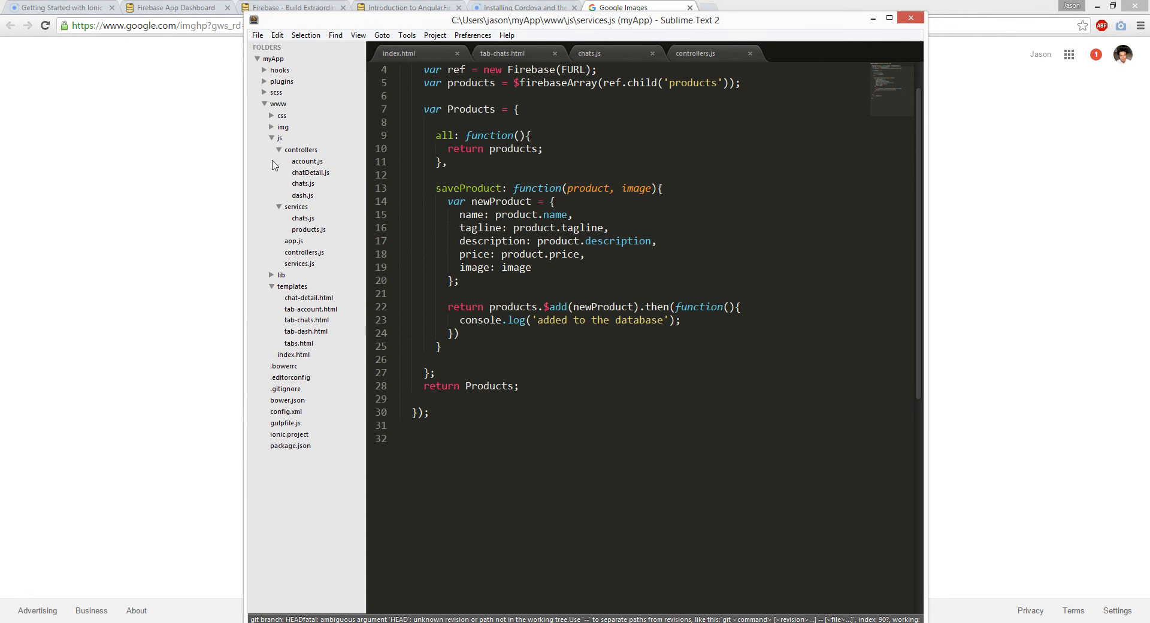
left_click(271, 138)
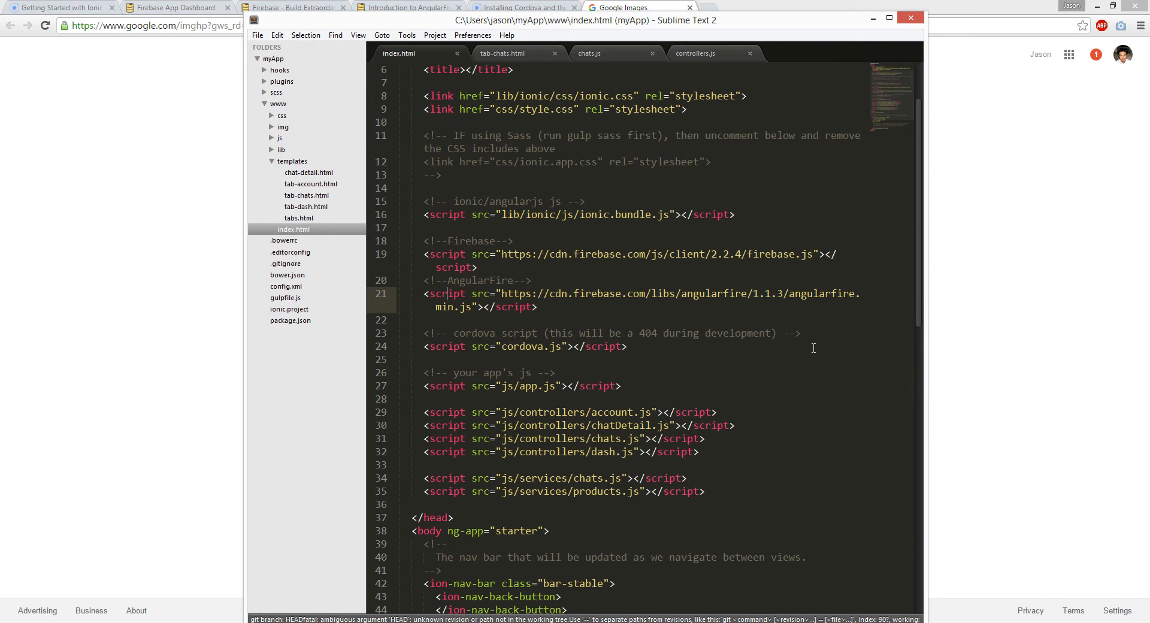
left_click(539, 307)
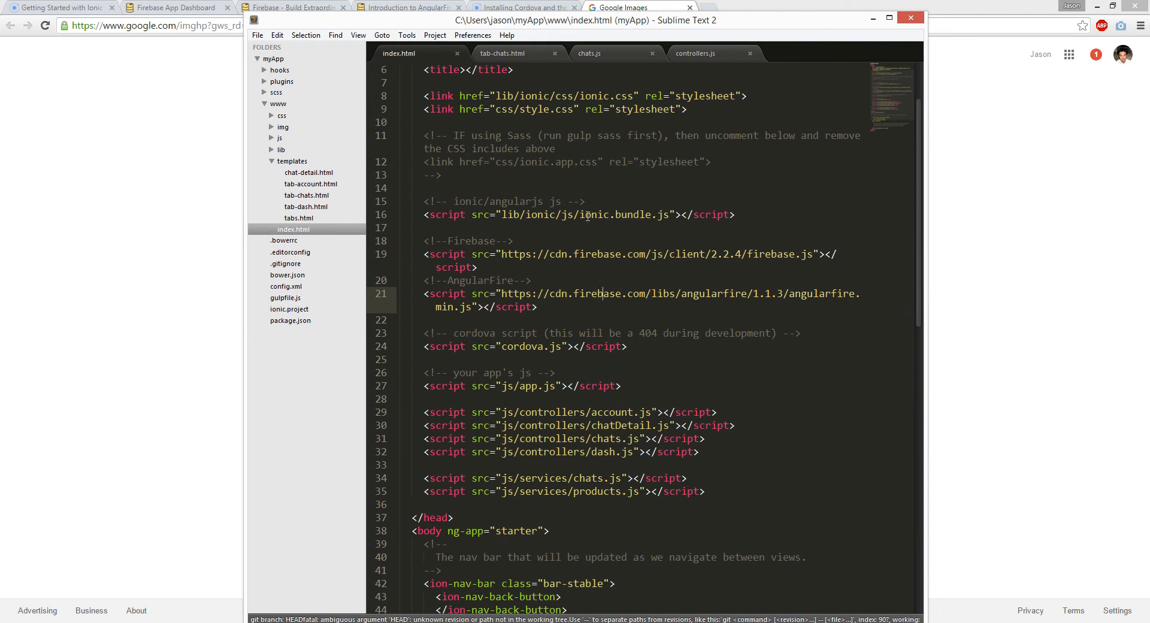
Step: Open the empty js/controllers/chatDetail.js, then minimize Sublime Text to reveal Google Images
left_click(271, 138)
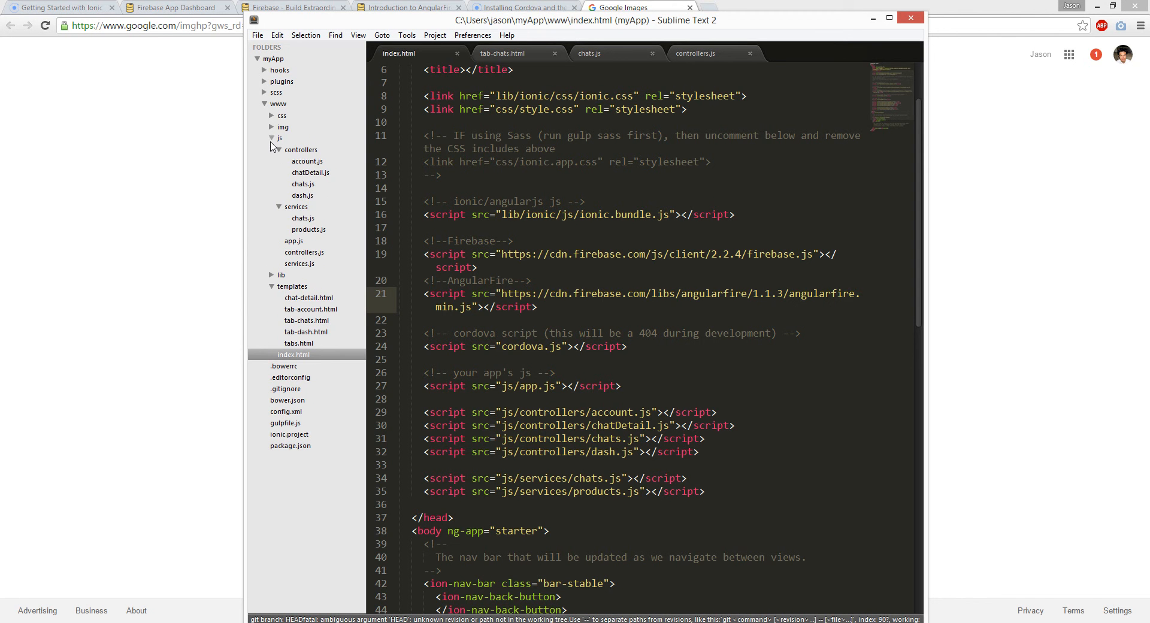
left_click(311, 172)
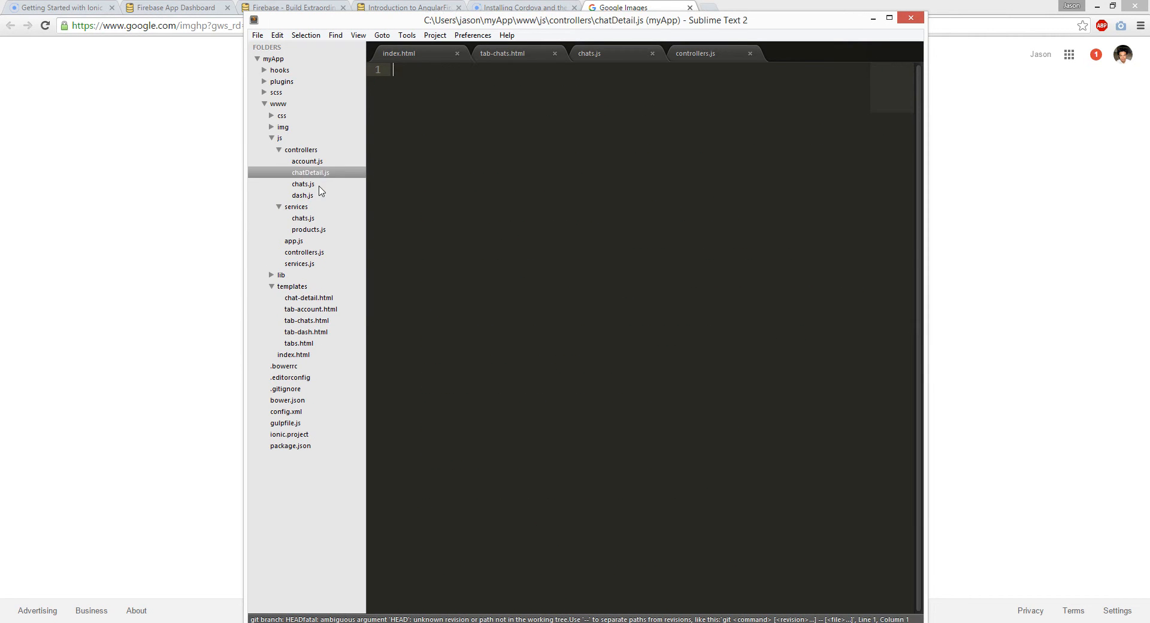
left_click(308, 229)
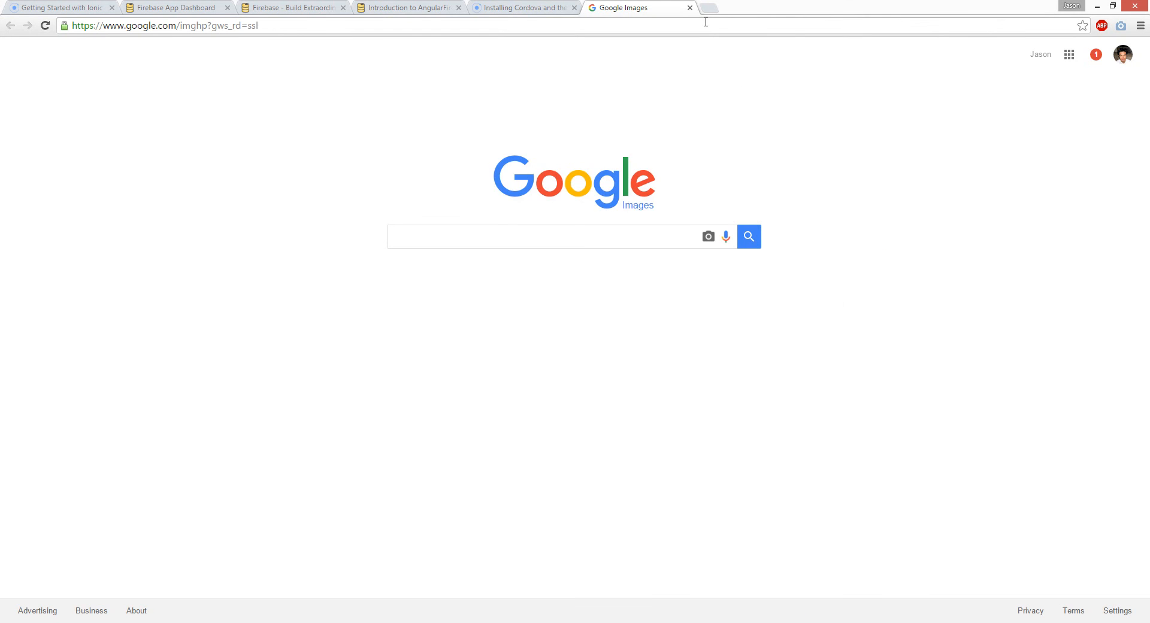
Step: Close the Google Images and Installing Cordova tabs, landing on the Firebase App Dashboard
left_click(419, 6)
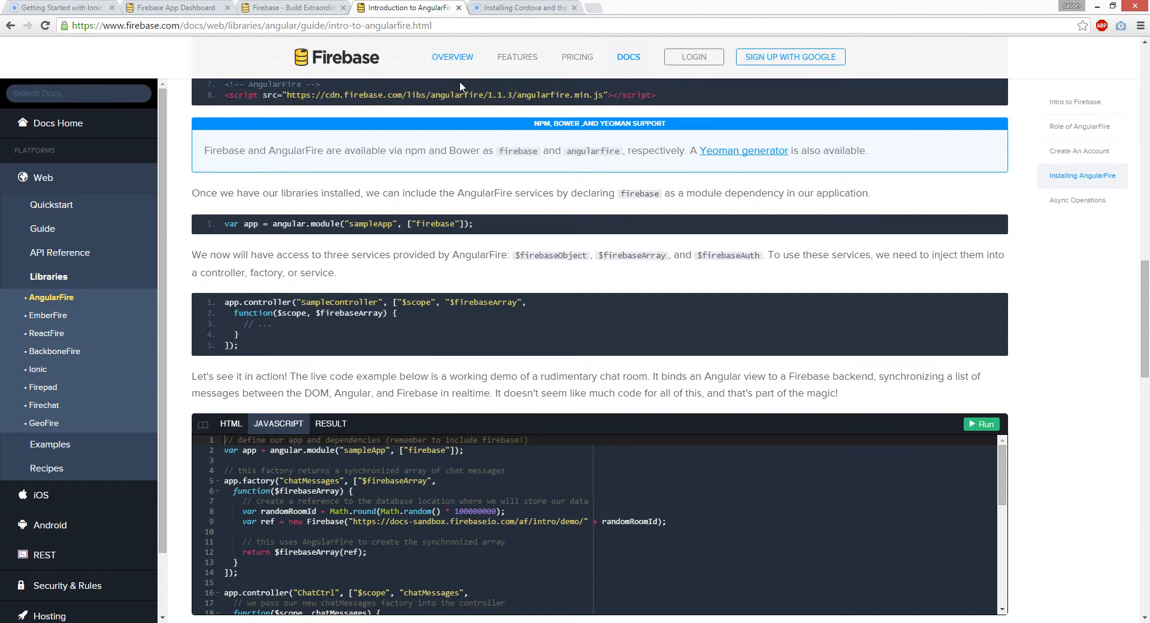
left_click(537, 8)
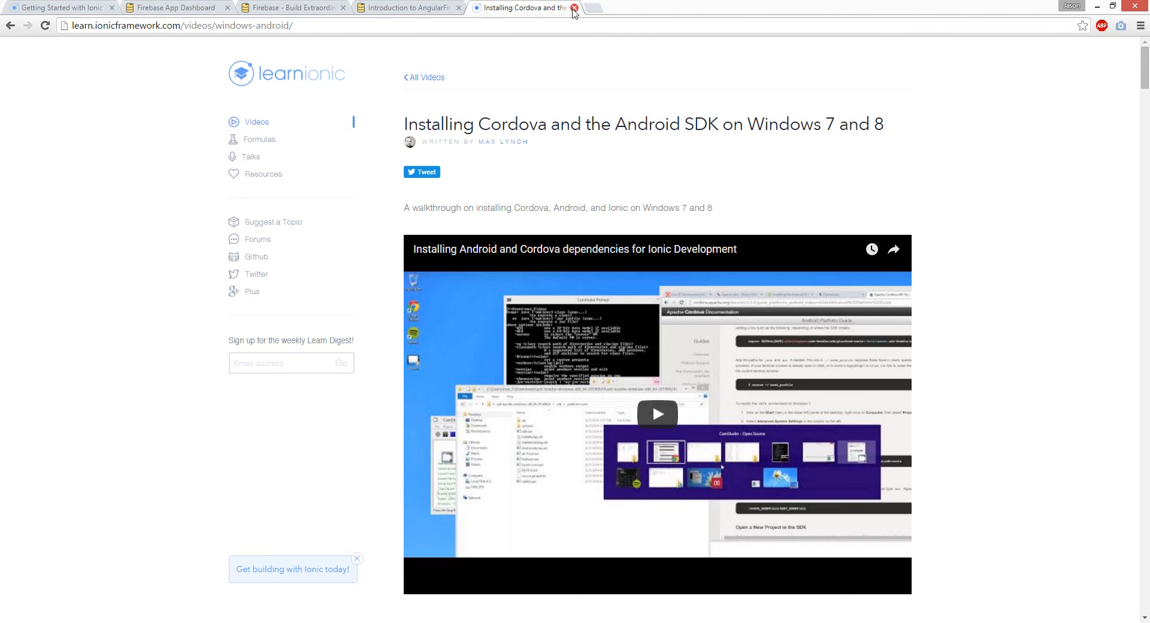
left_click(574, 9)
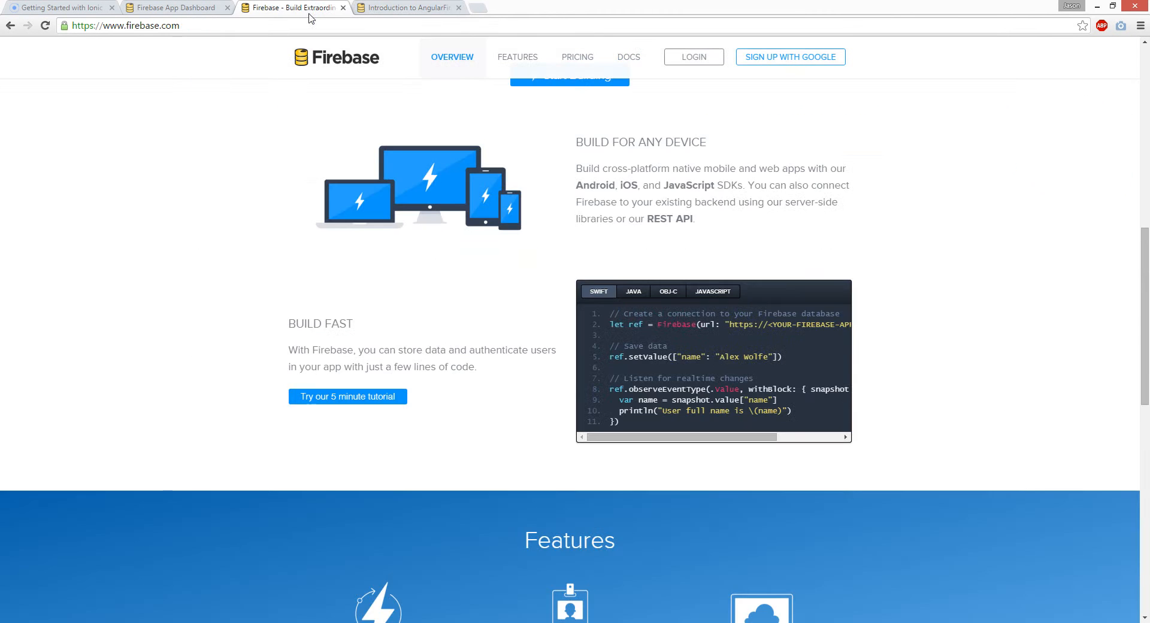
left_click(173, 8)
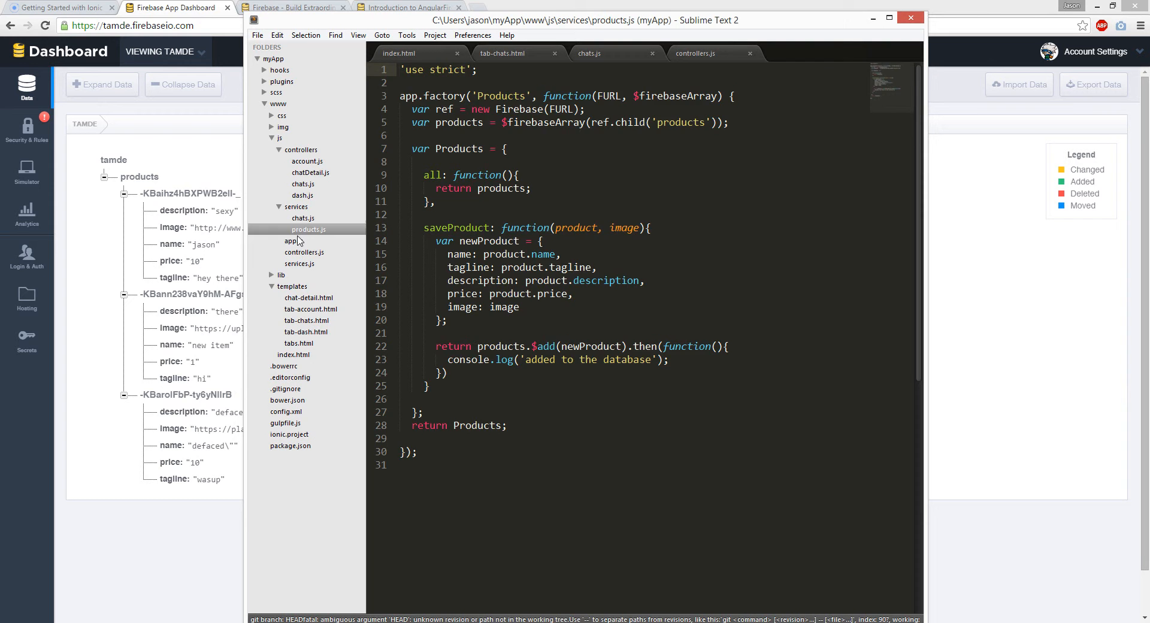
Step: Preview dash.js, account.js and chats.js from Sublime's sidebar folder tree
left_click(302, 196)
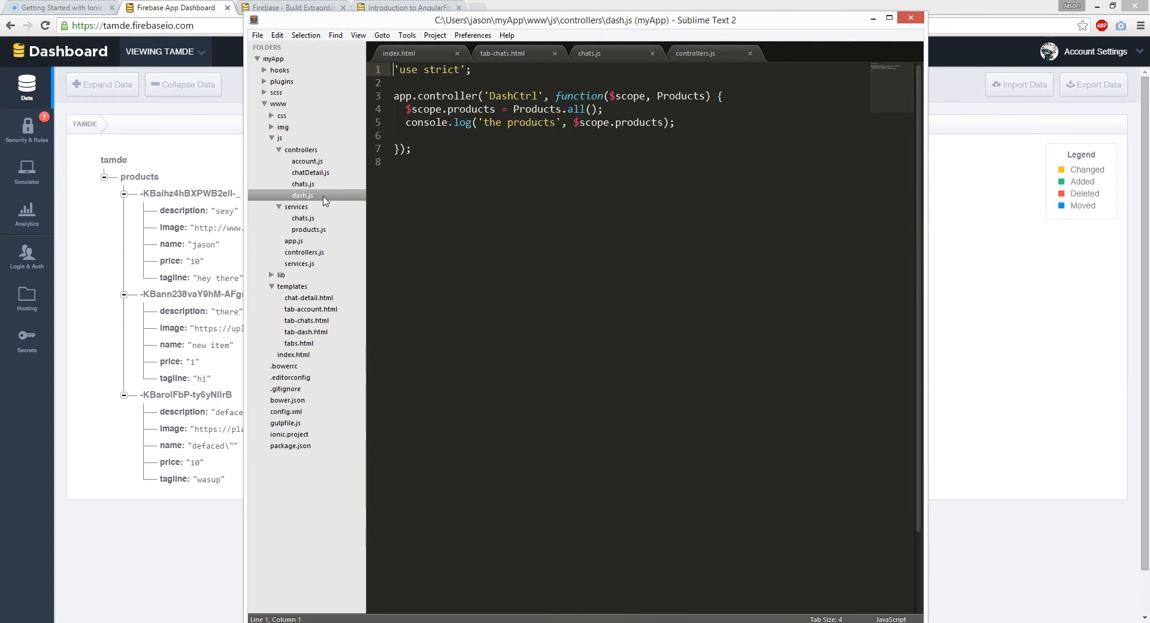
left_click(307, 161)
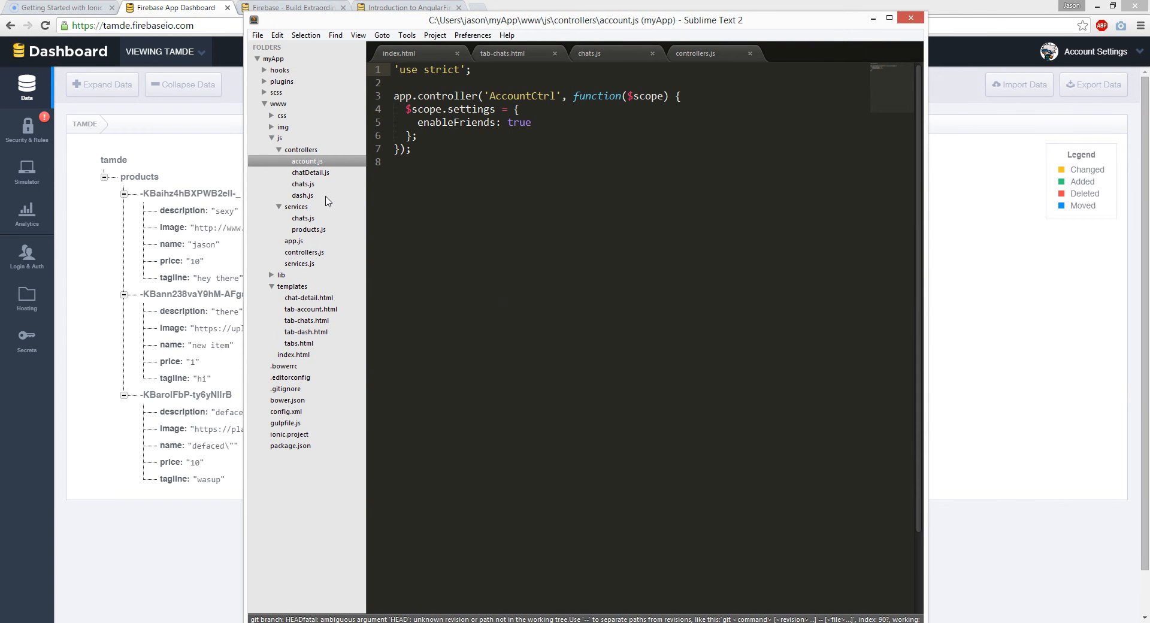
left_click(303, 218)
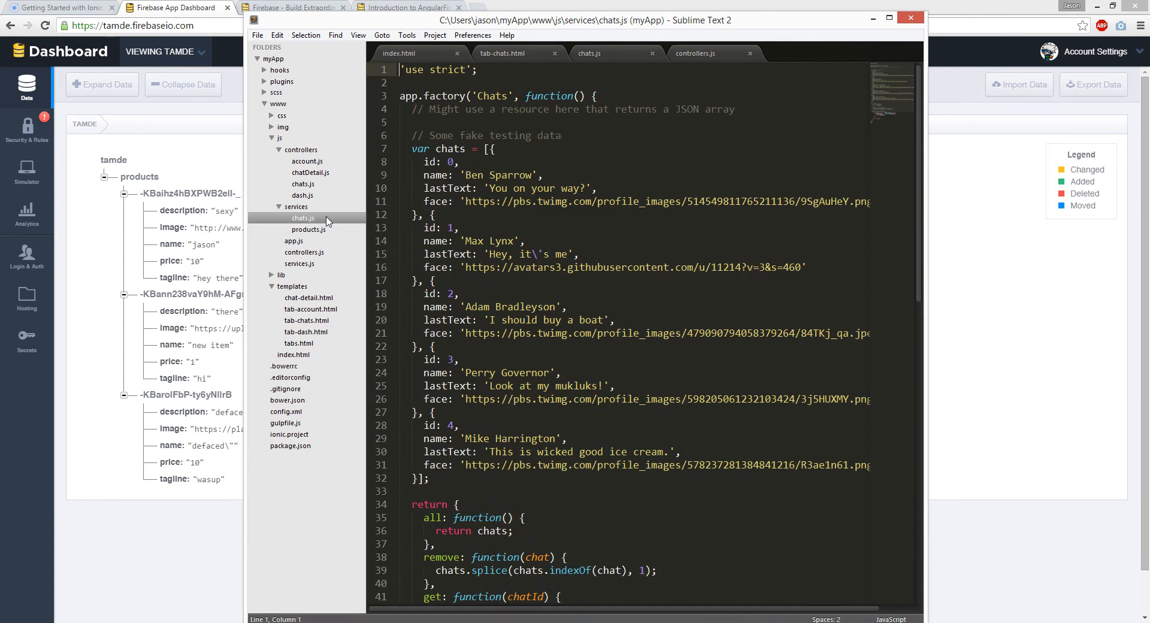
left_click(309, 230)
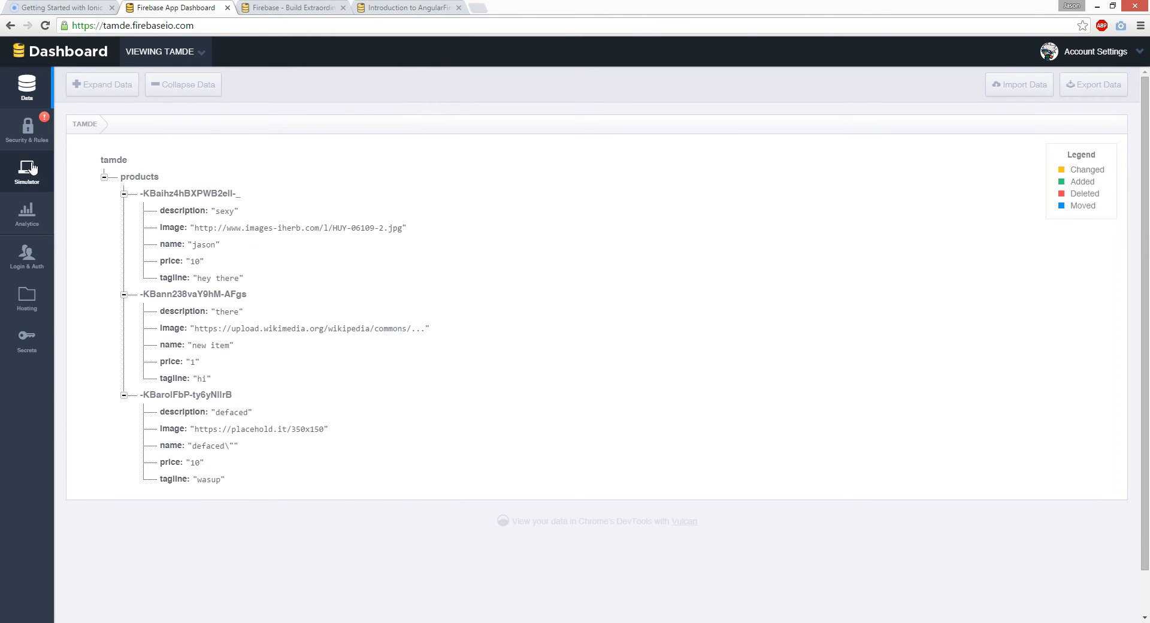
mouse_move(380, 219)
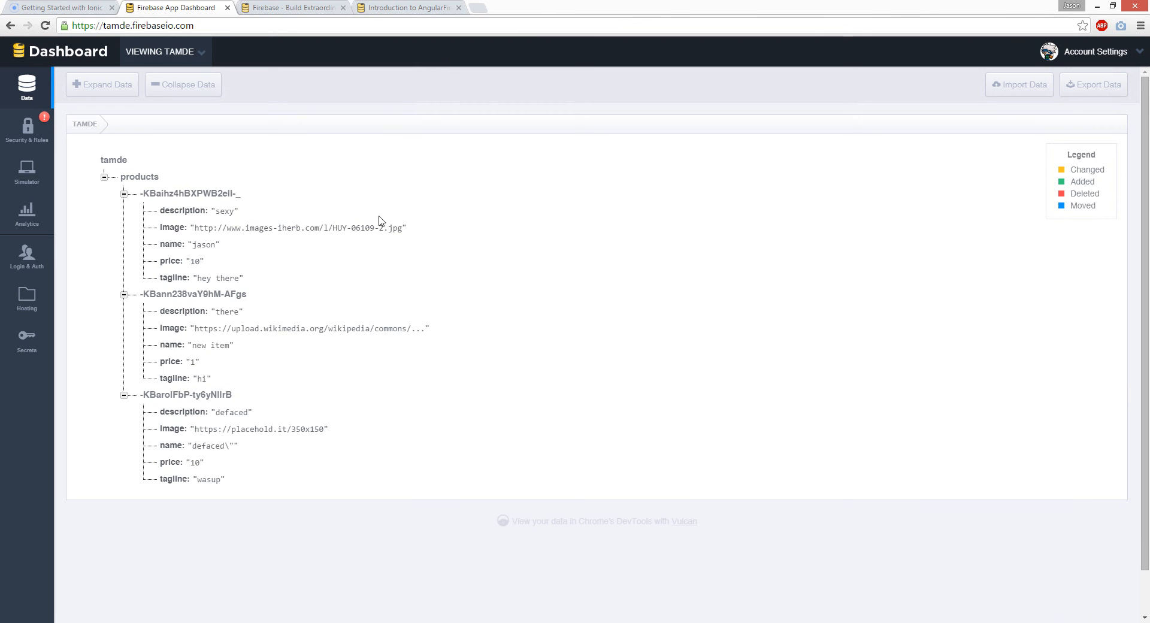
mouse_move(545, 408)
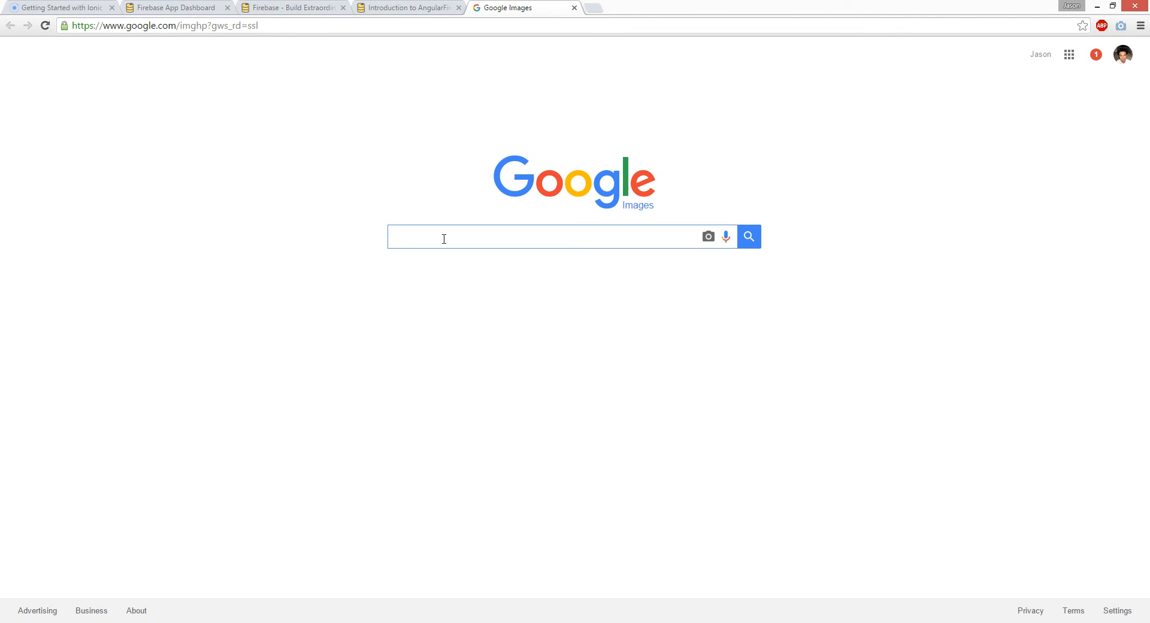
Step: Search 'bumbe', copy the Wikipedia Bumblebee image address, and return to the Firebase data
type("bumbee")
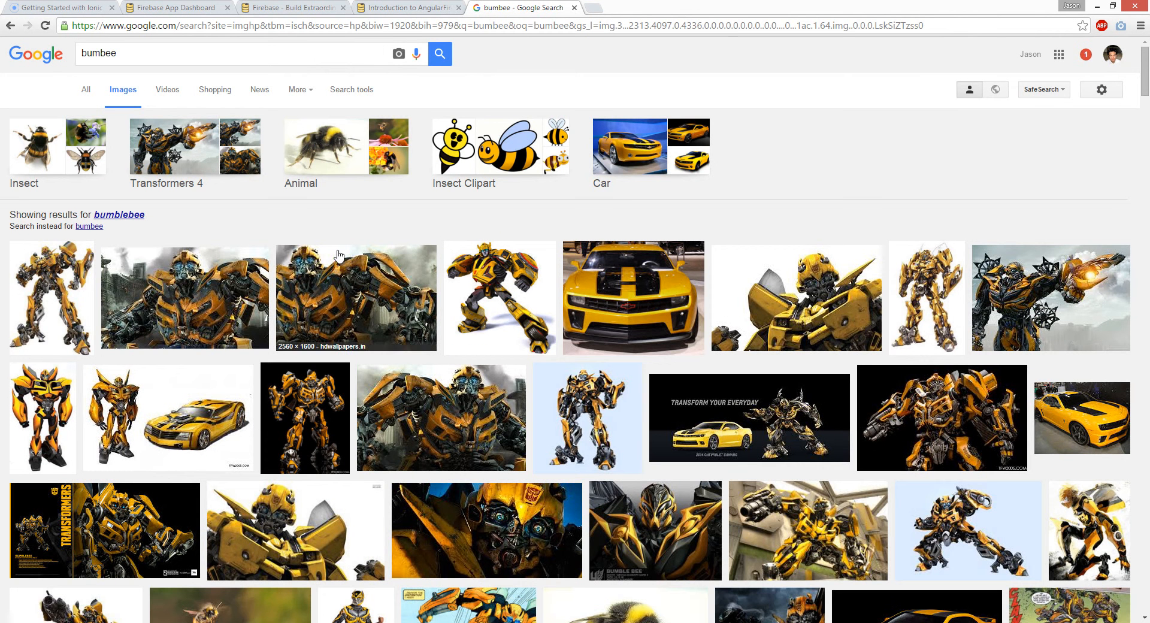
left_click(51, 296)
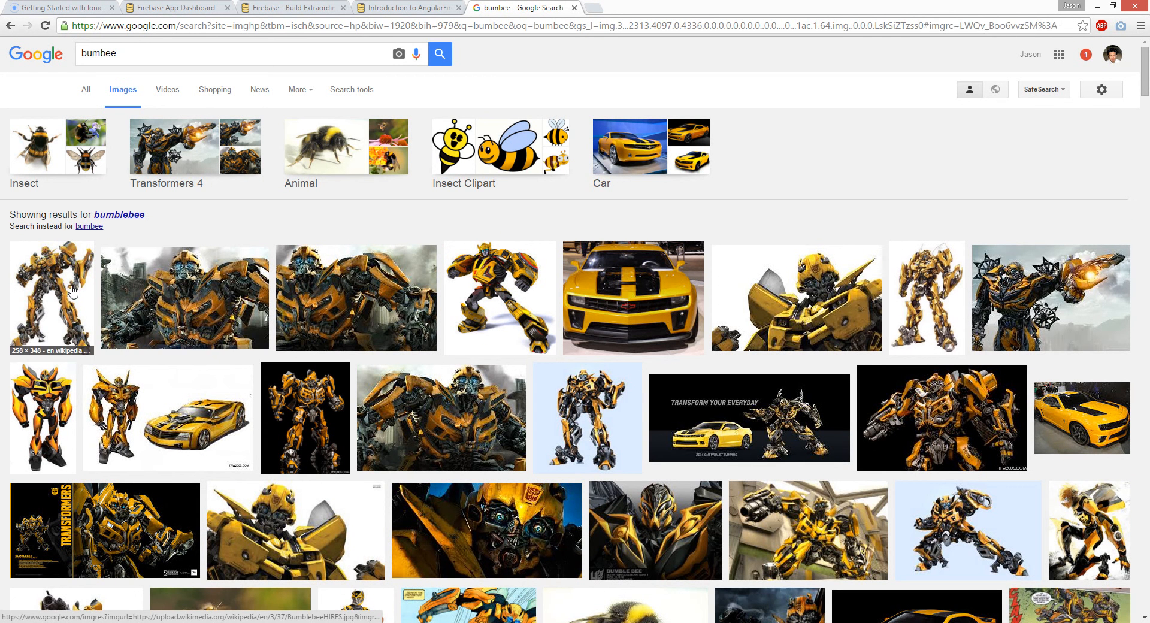
right_click(69, 292)
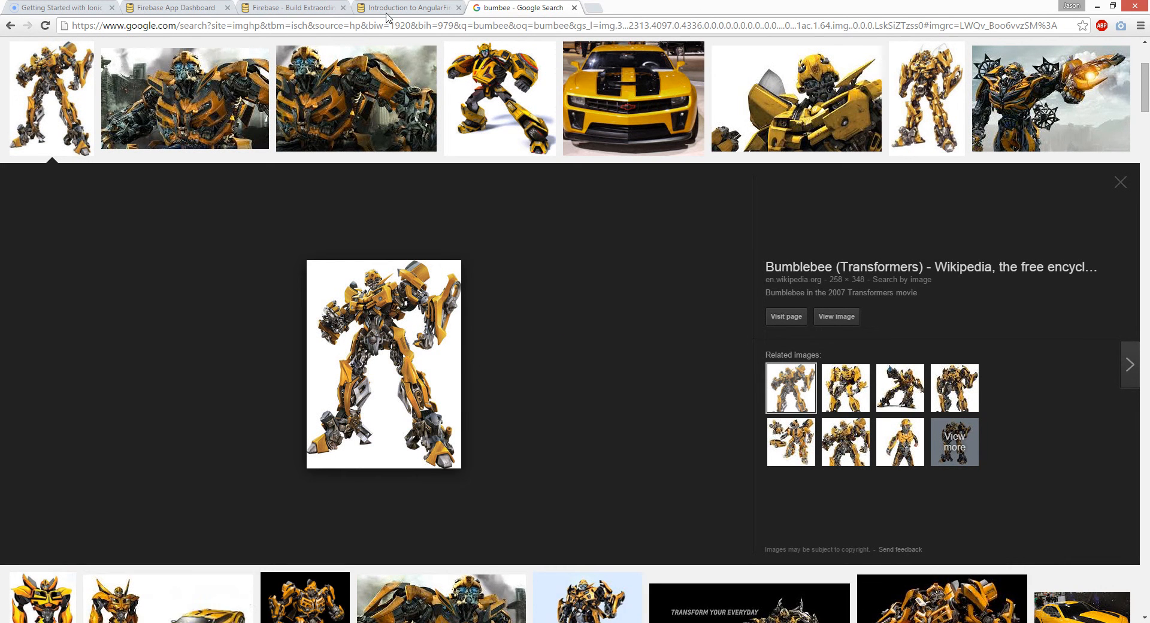
left_click(173, 8)
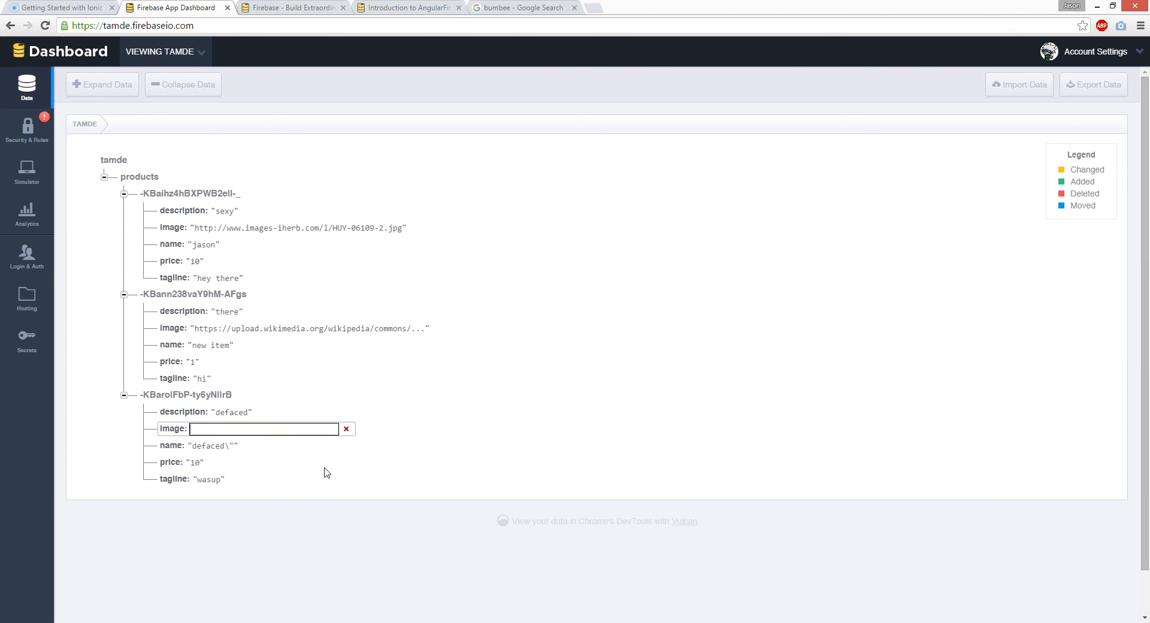
left_click(527, 7)
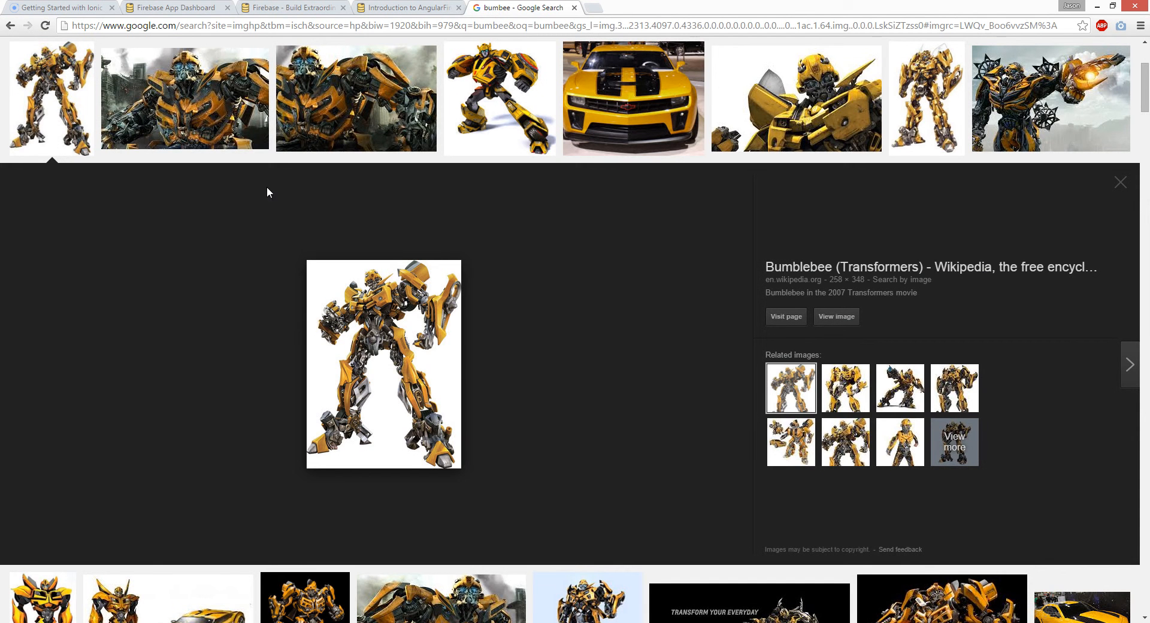
mouse_move(171, 44)
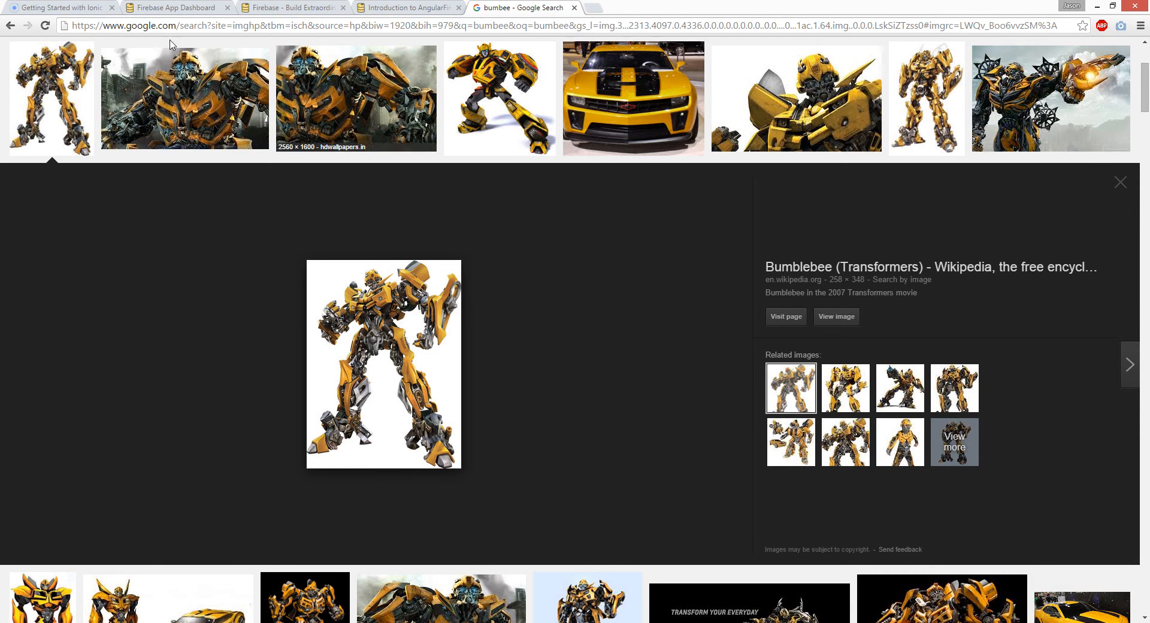
left_click(174, 8)
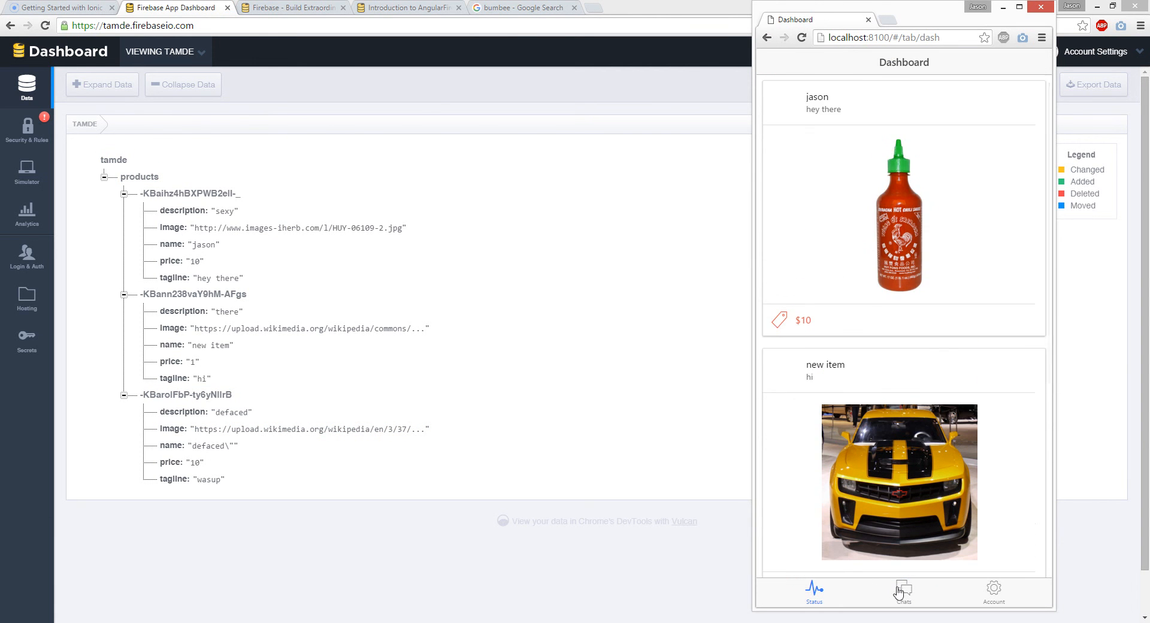
Step: Show the app's Chats page, then view app.js, chats.js and products.js in Sublime
left_click(903, 591)
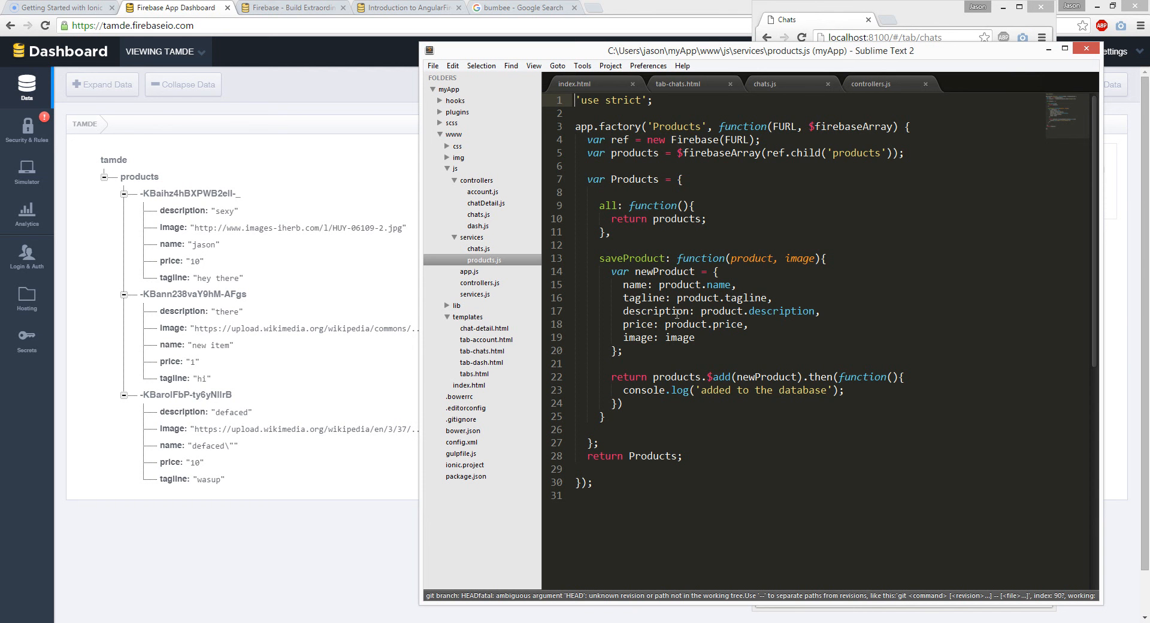
left_click(470, 271)
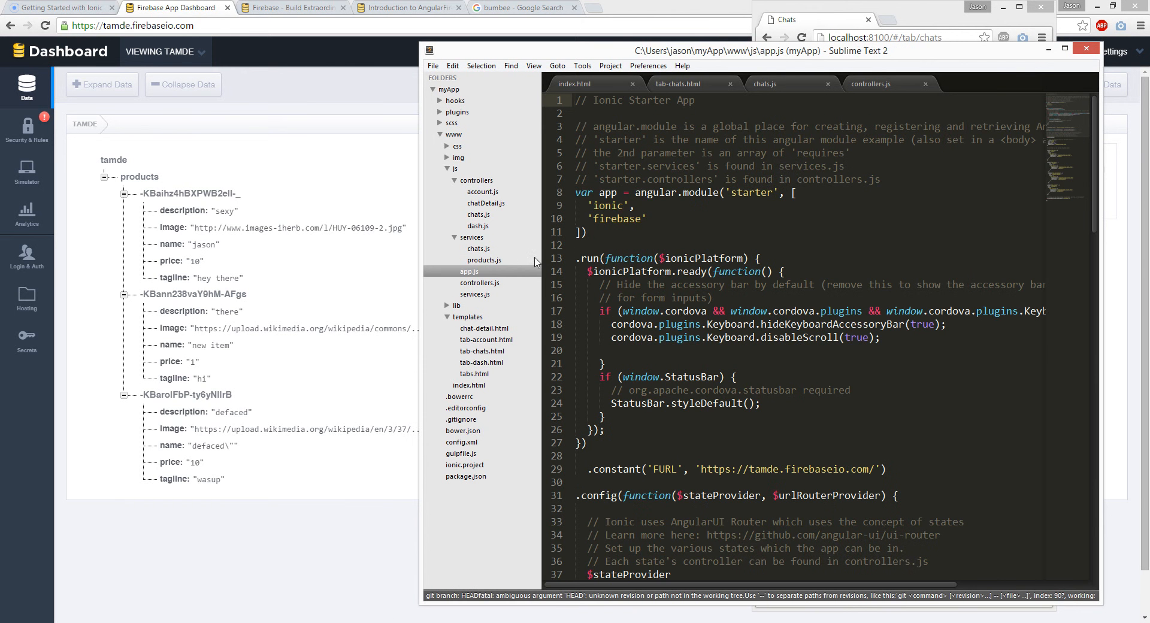
left_click(478, 248)
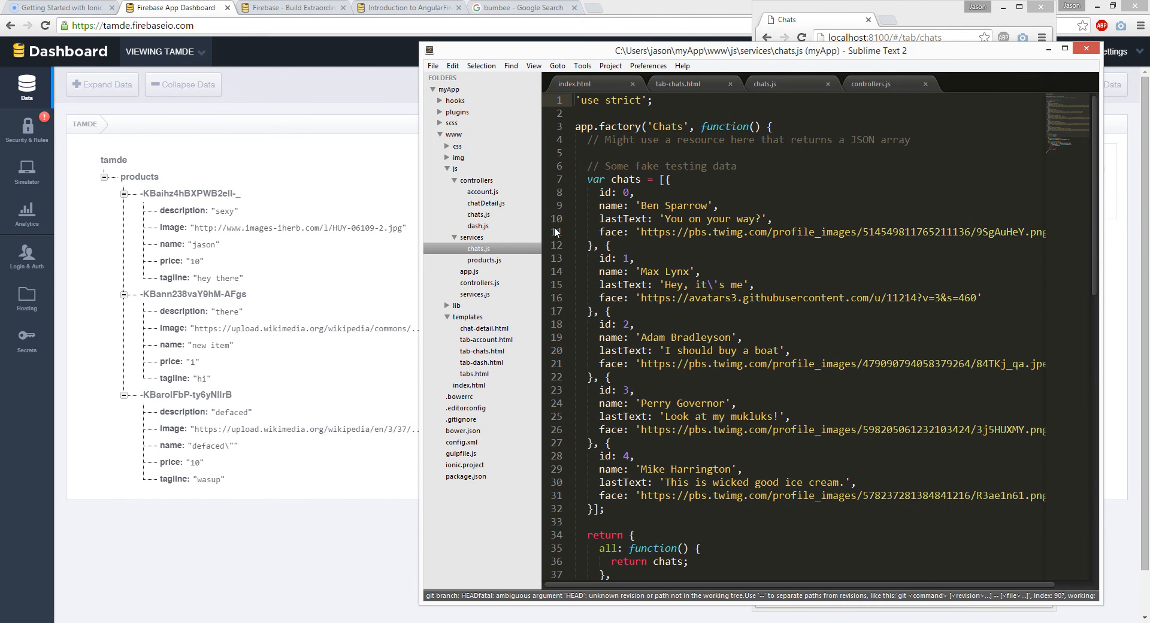
left_click(484, 260)
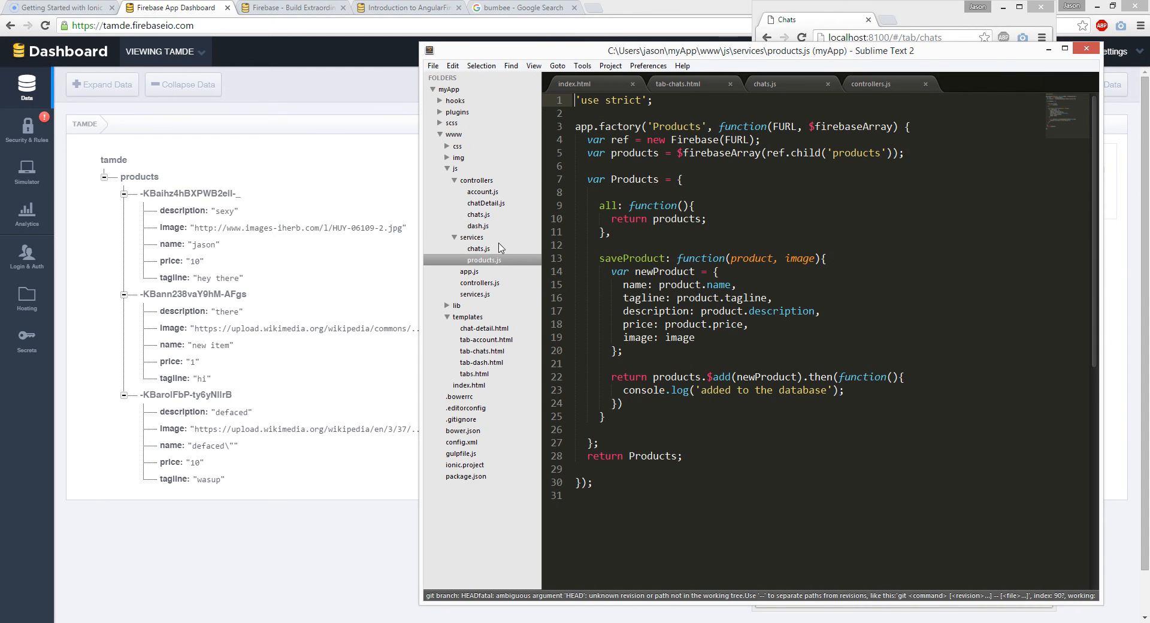
Step: Maximize Sublime and retitle the tabs in tabs.html to 'Product' and 'Store'
left_click(1068, 48)
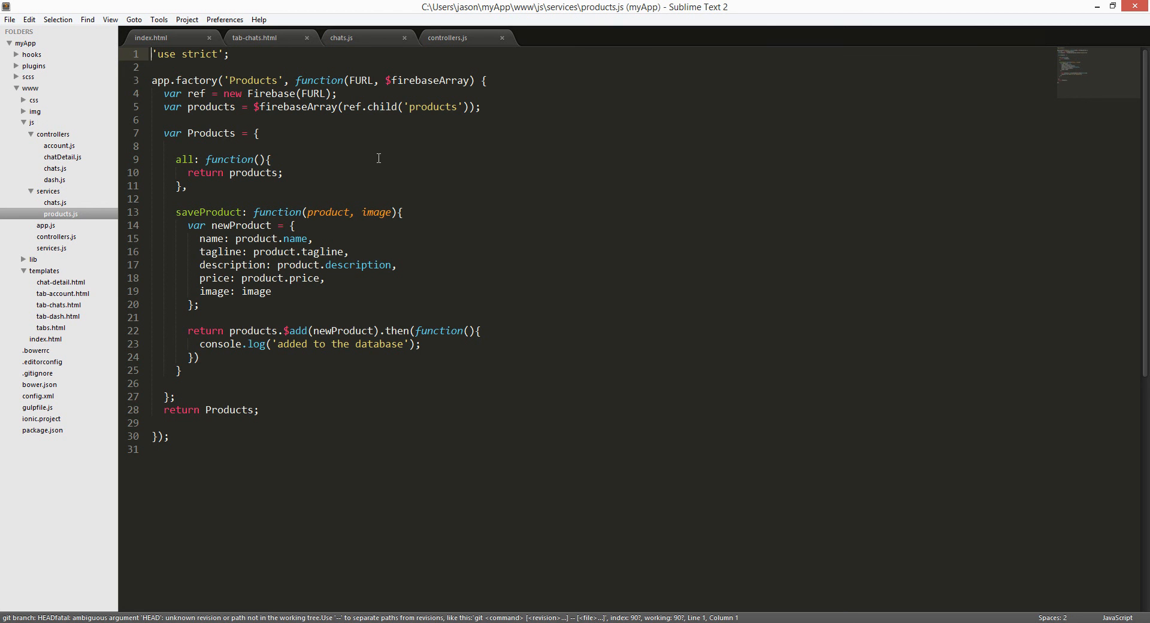
left_click(62, 293)
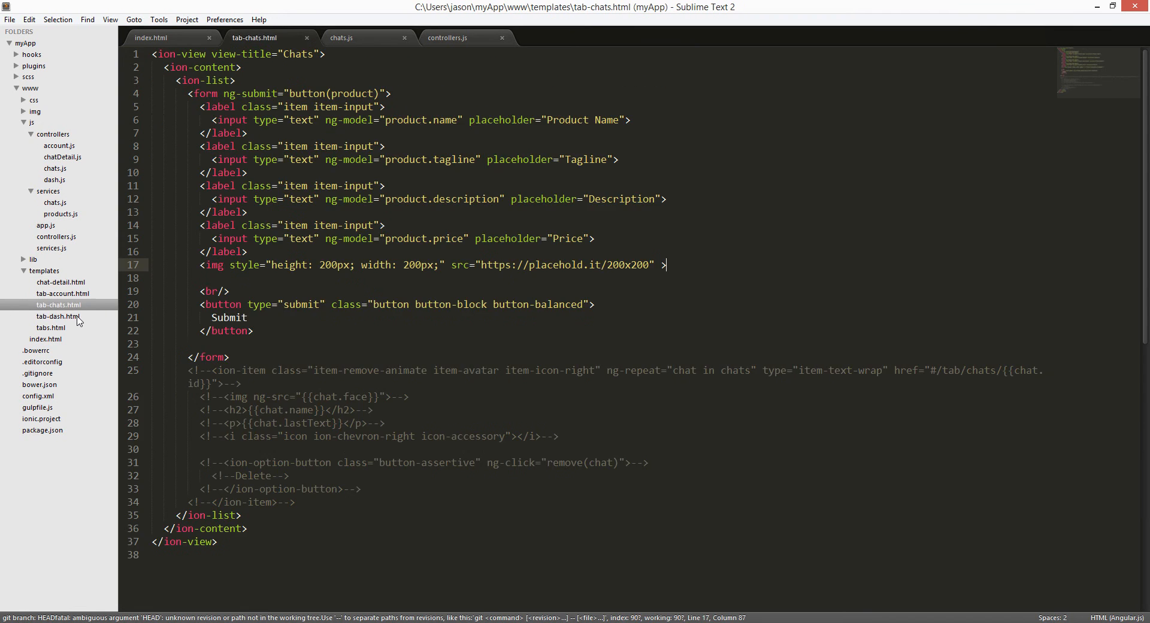
left_click(50, 327)
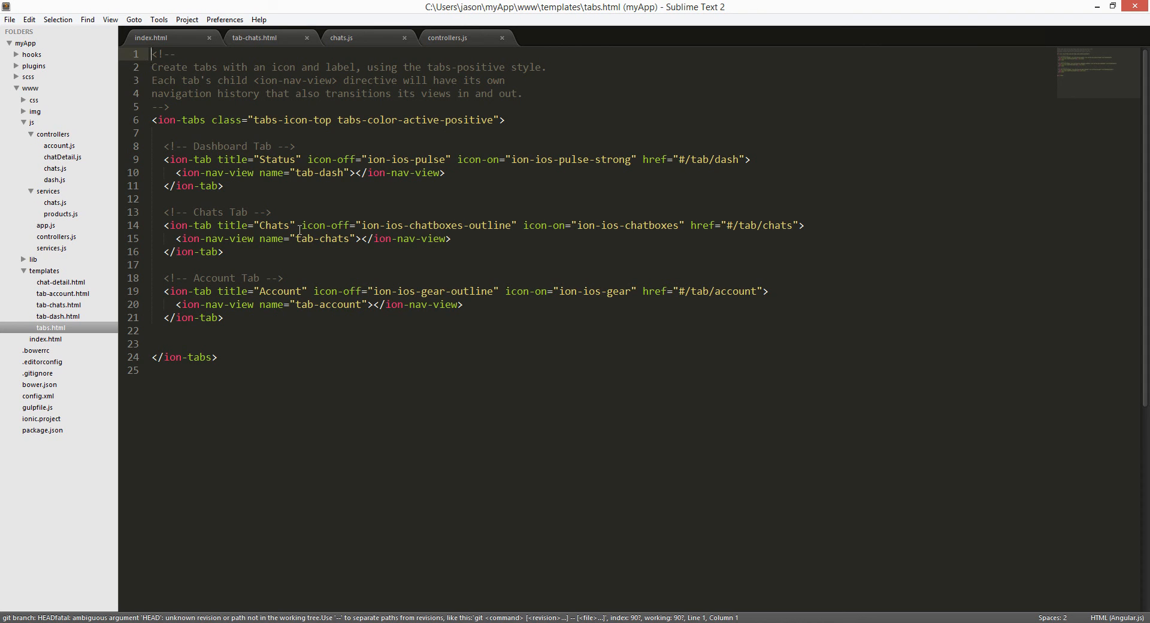
double_click(273, 226)
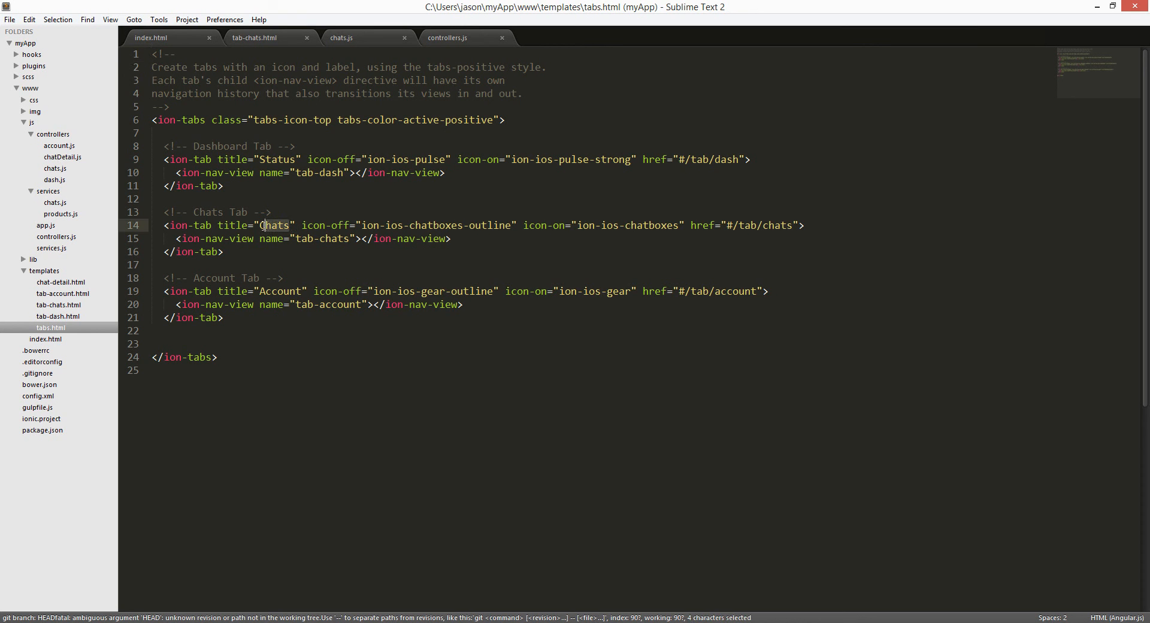
type("P")
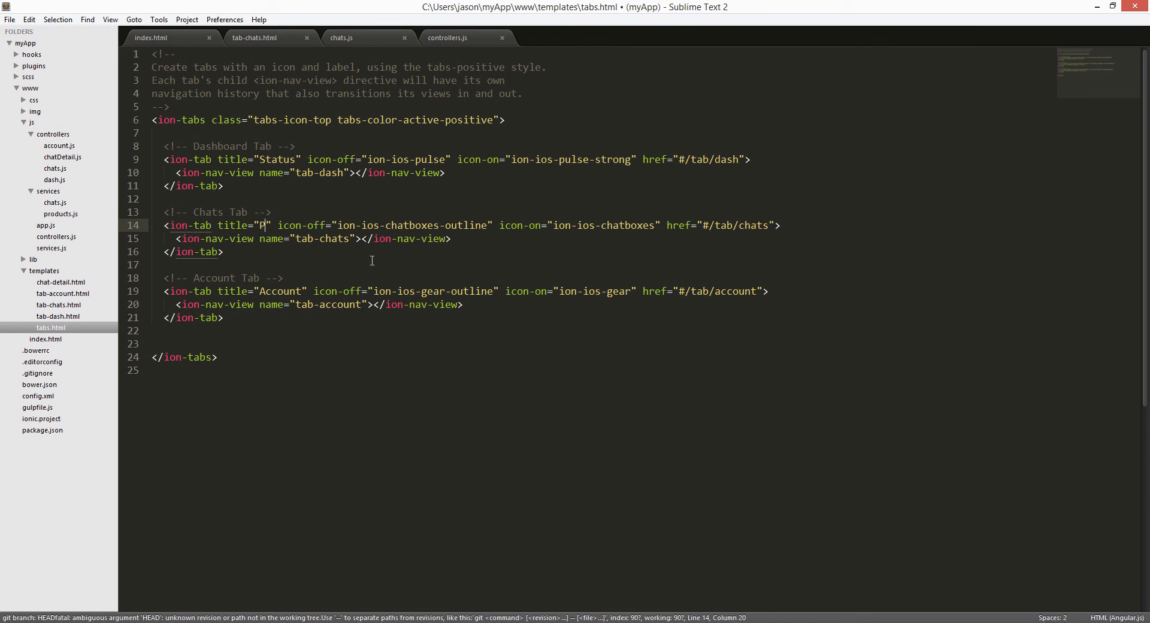
type("roduct")
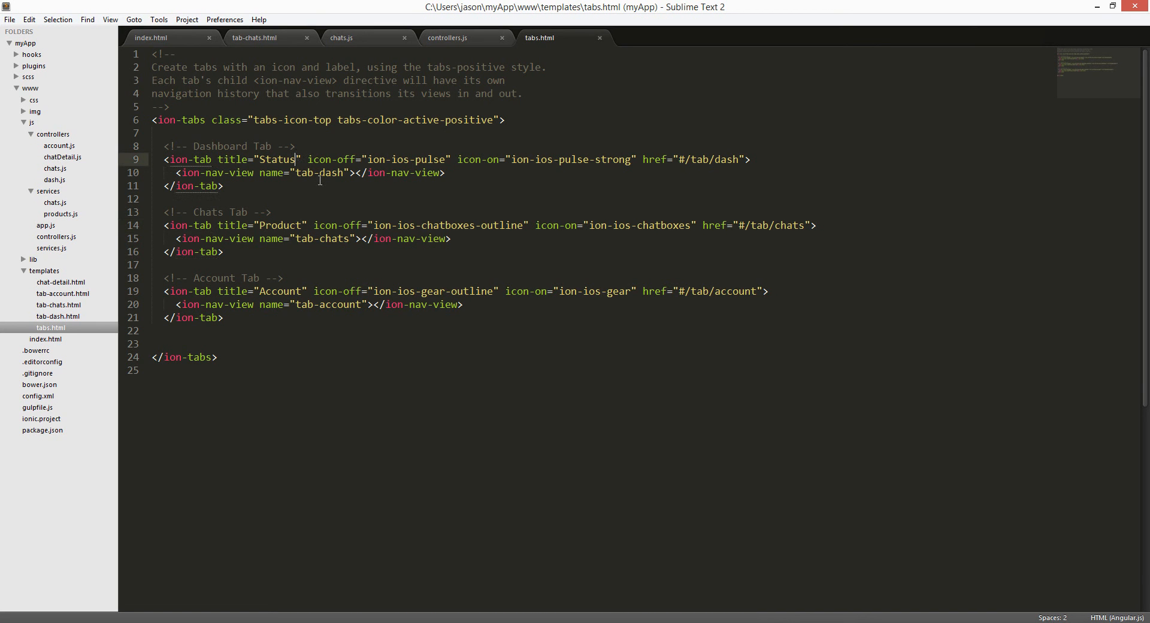
type("Store")
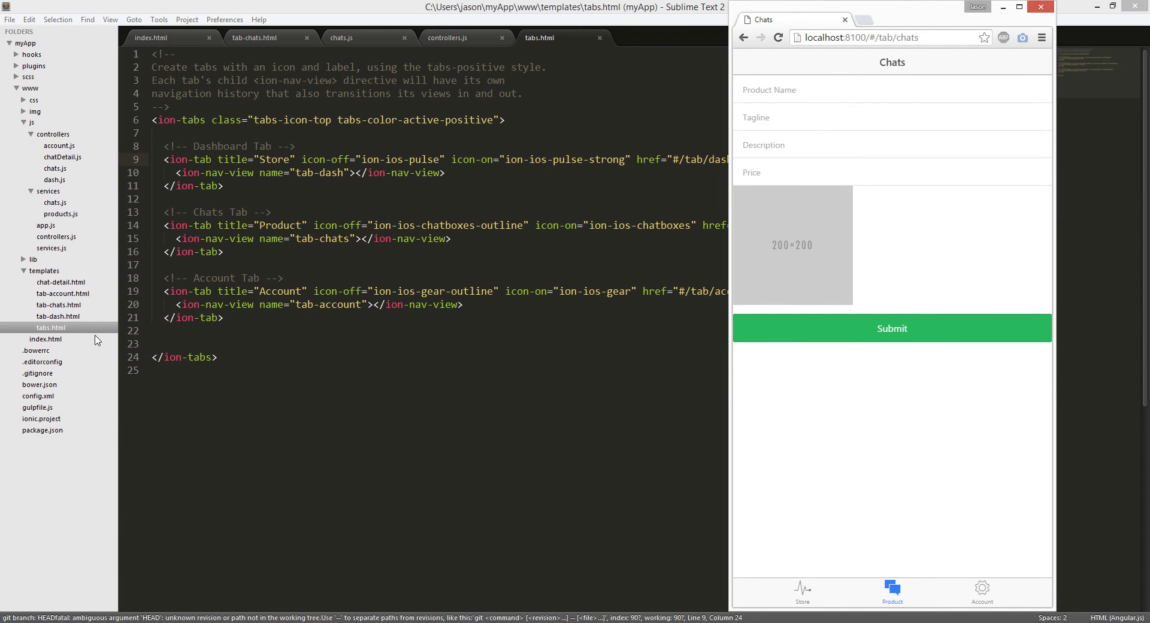
Step: Check the reloaded Store/Product/Account tab bar, controllers.js and the ionic serve output
left_click(453, 38)
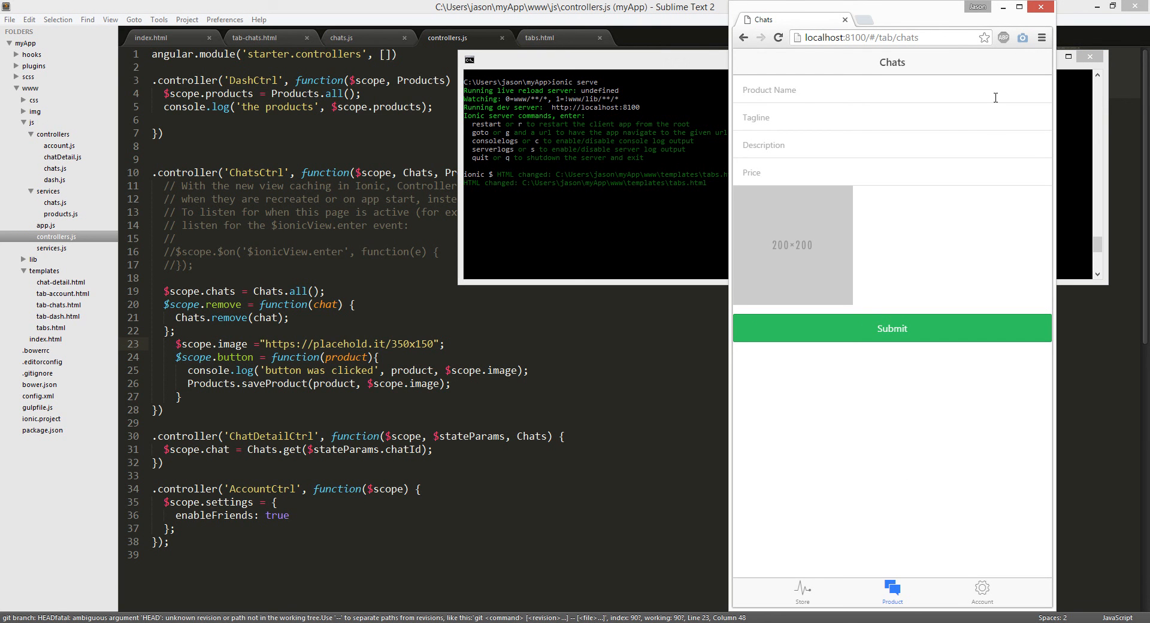
left_click(1039, 36)
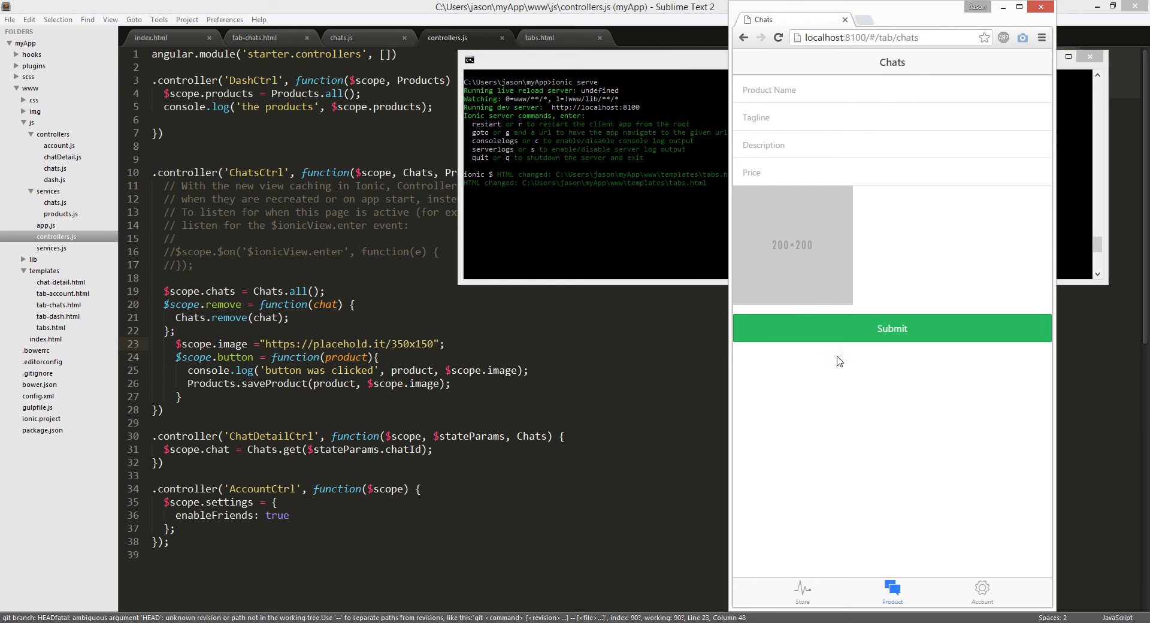
mouse_move(855, 478)
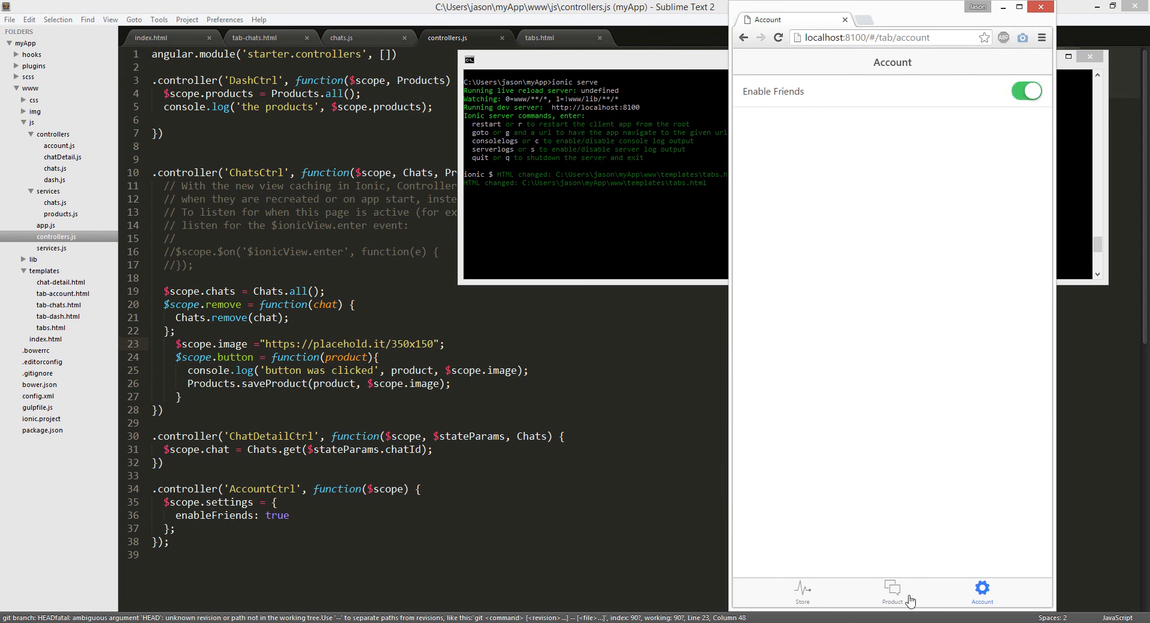
Step: Open the app's Account page, then bring controllers.js in Sublime forward
left_click(803, 588)
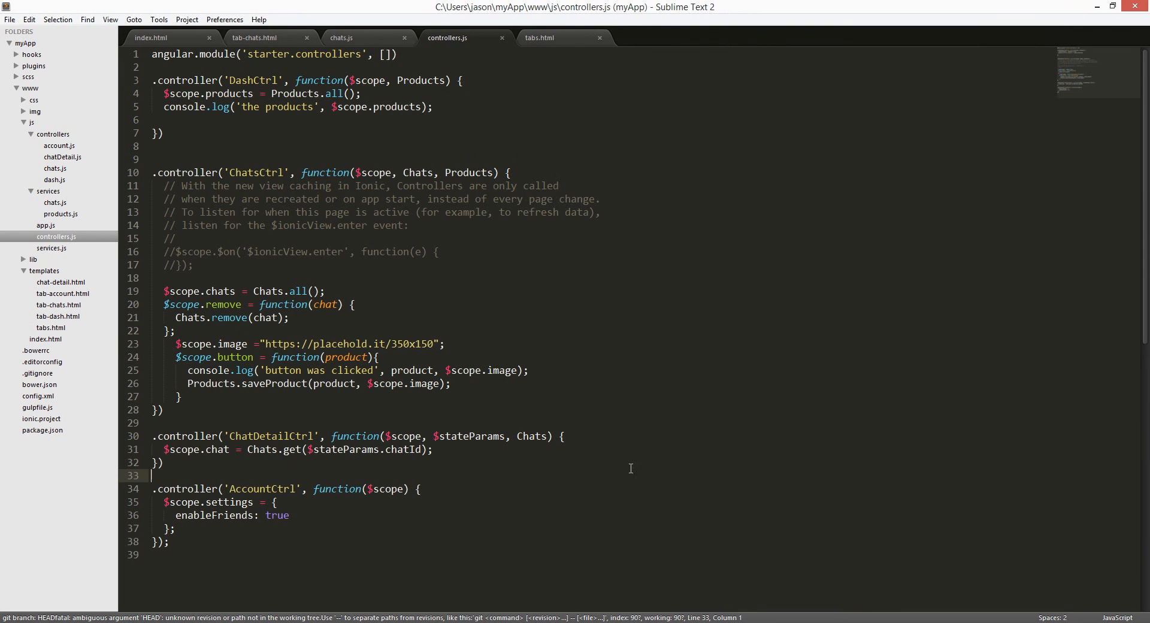
mouse_move(596, 482)
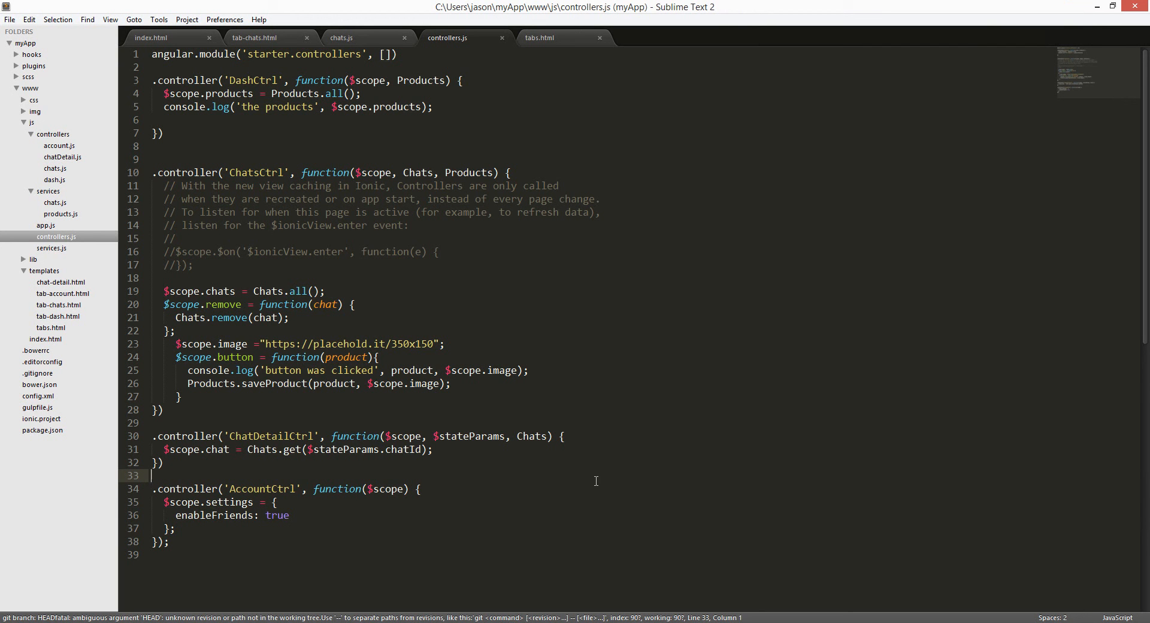
mouse_move(468, 451)
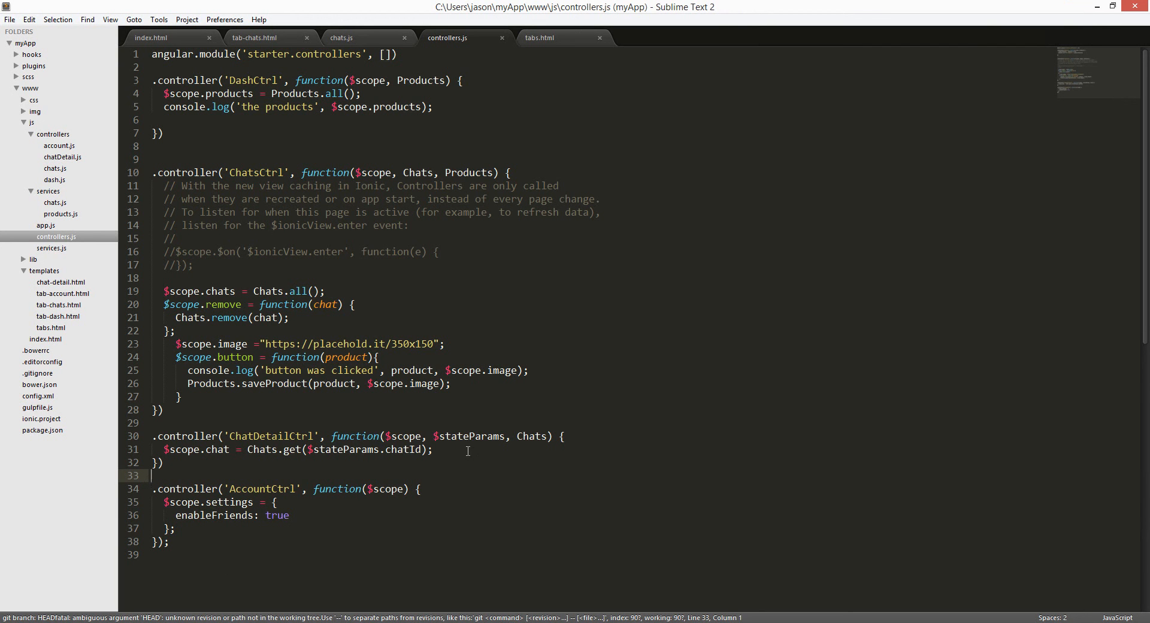